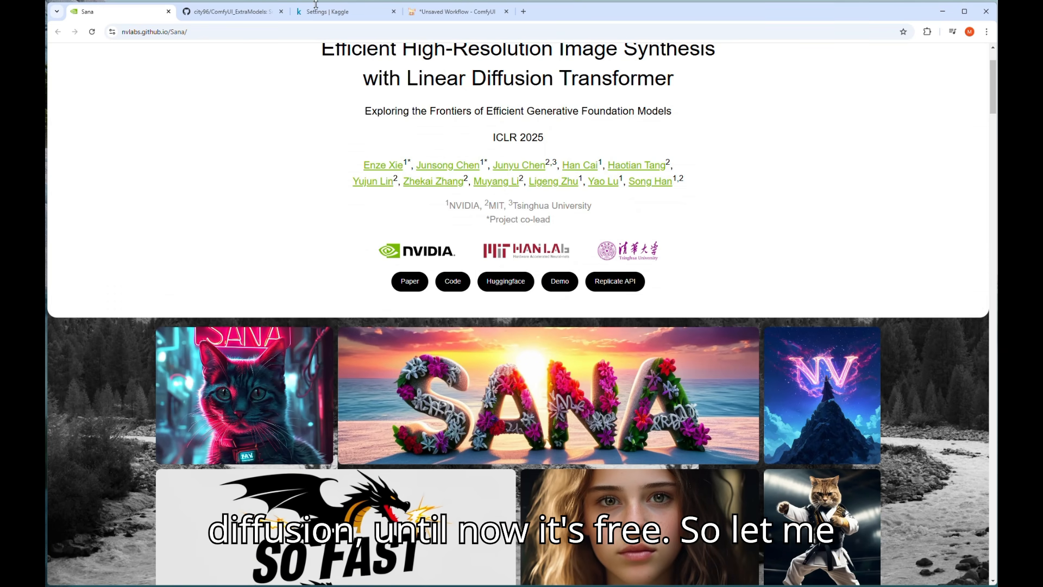
# - Scroll down the Sana project page to the ComfyUI Usage section with the ComfyUI_ExtraModels link
pyautogui.scroll(-3)
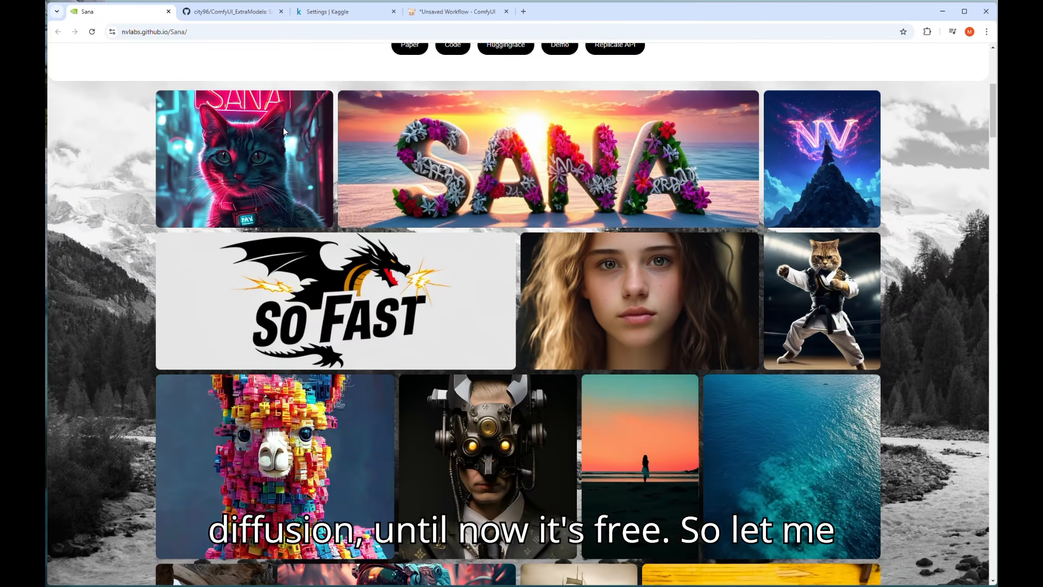
pyautogui.scroll(-3)
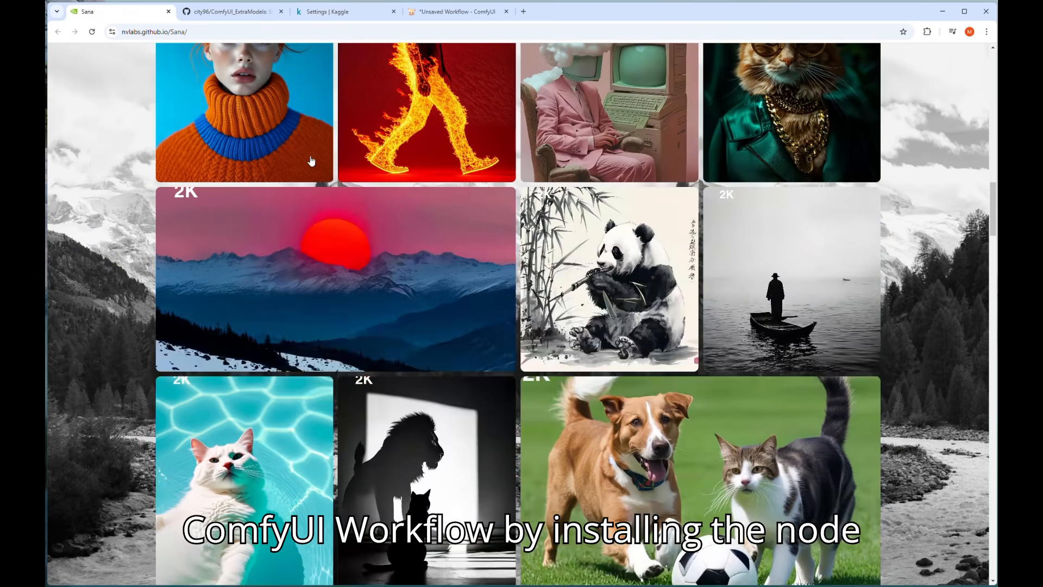
pyautogui.scroll(-3)
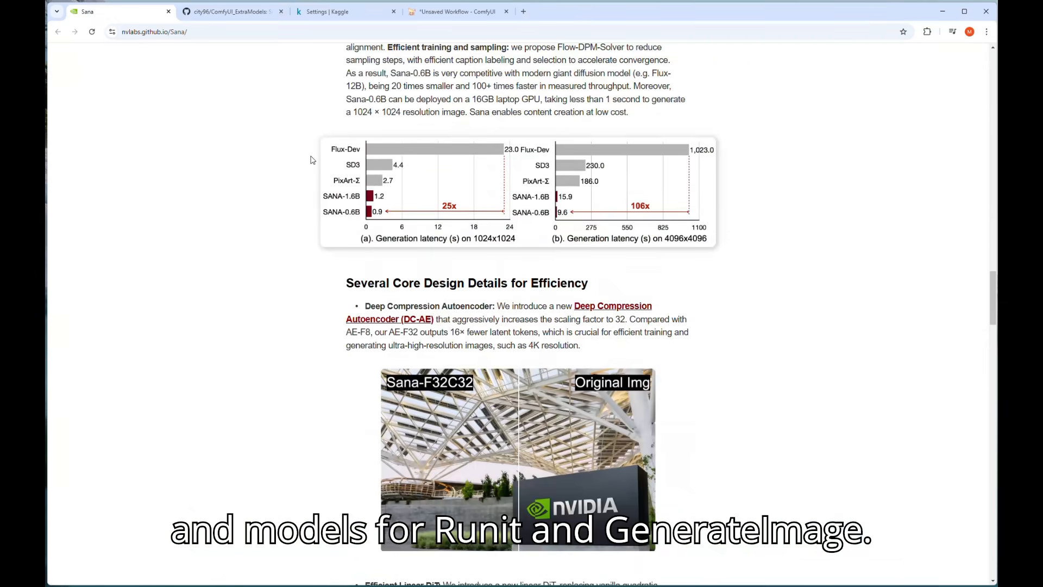
pyautogui.scroll(-3)
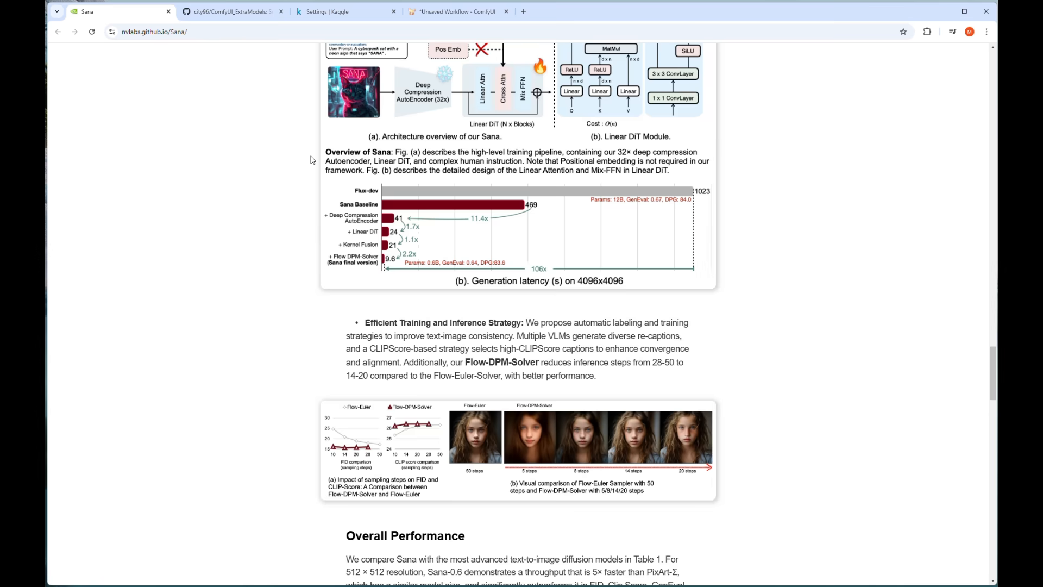
pyautogui.scroll(-3)
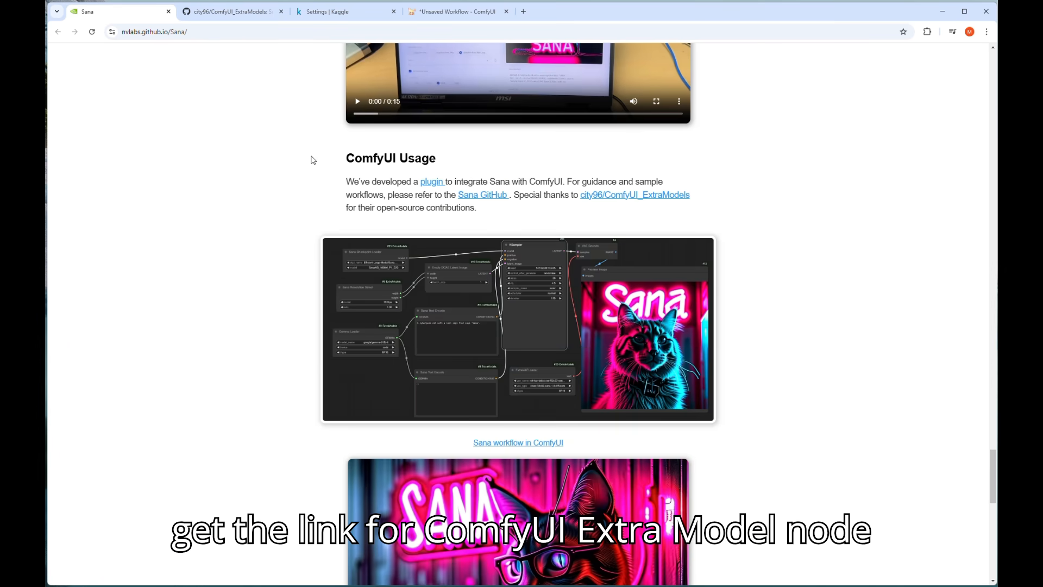
pyautogui.scroll(-3)
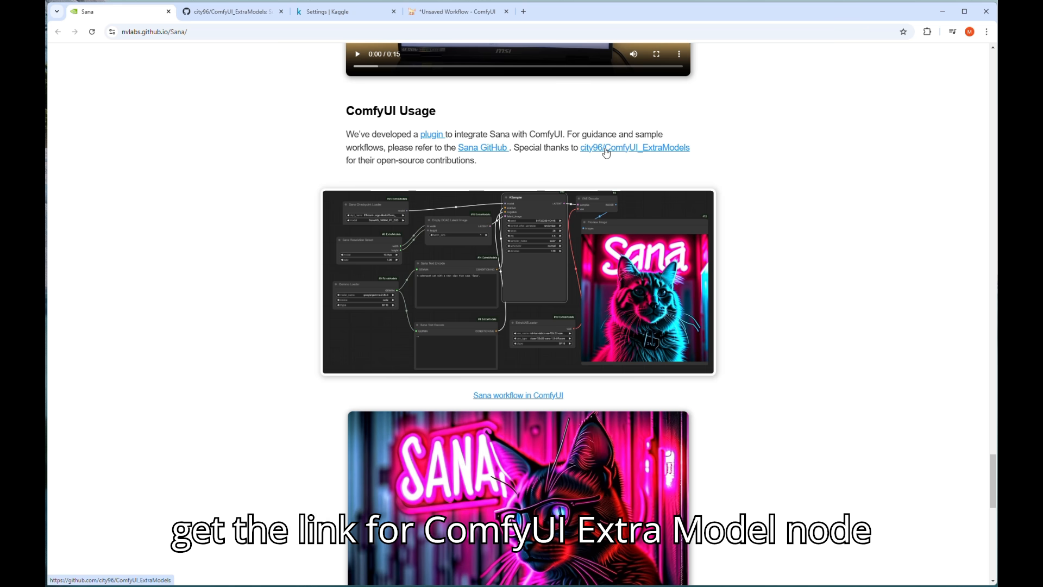
pyautogui.moveTo(663, 153)
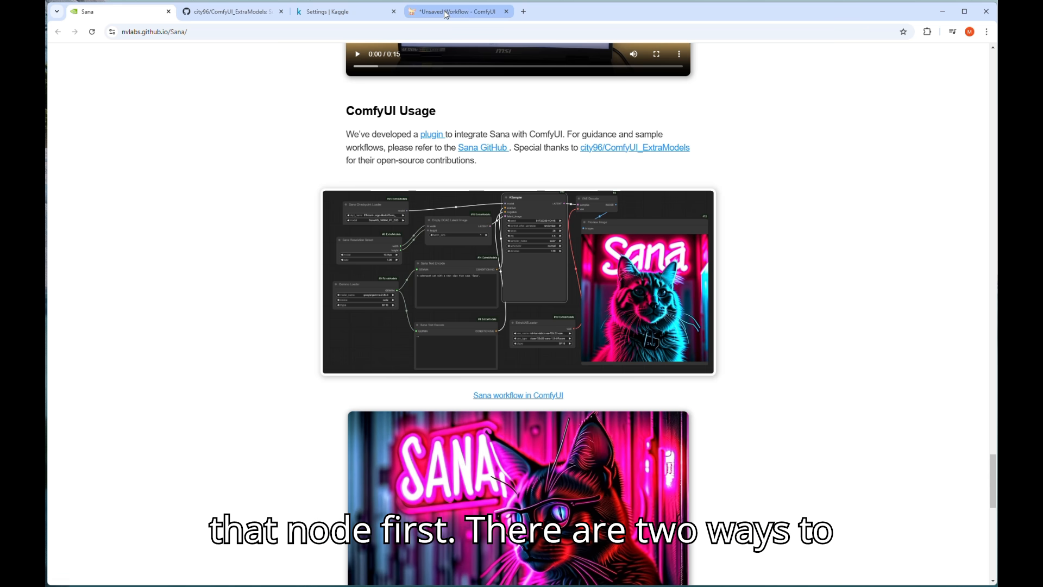
# - In ComfyUI's Manager, search the Custom Nodes catalogue for 'extra'
pyautogui.click(458, 11)
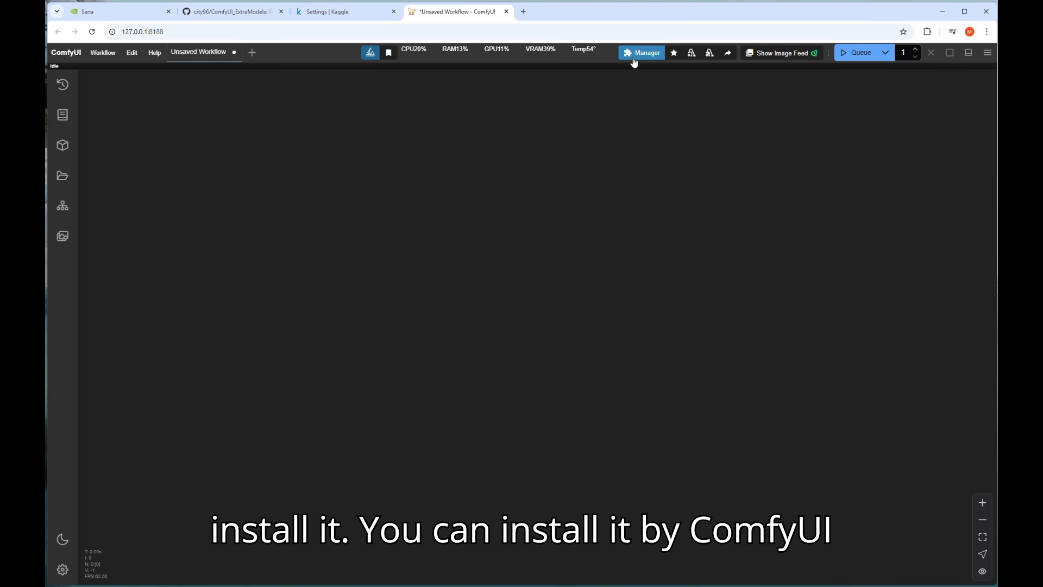
pyautogui.click(641, 52)
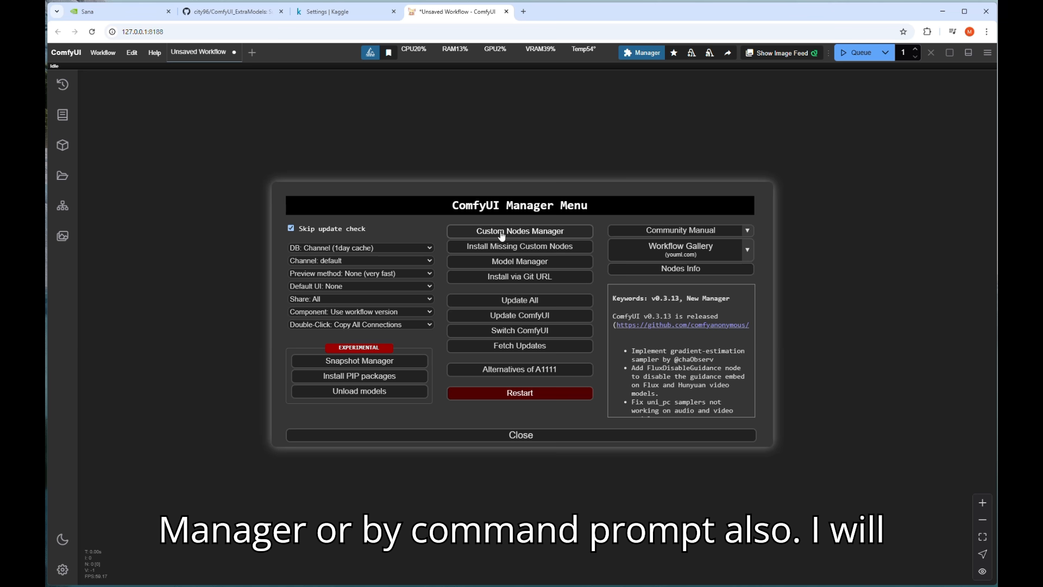
pyautogui.click(519, 230)
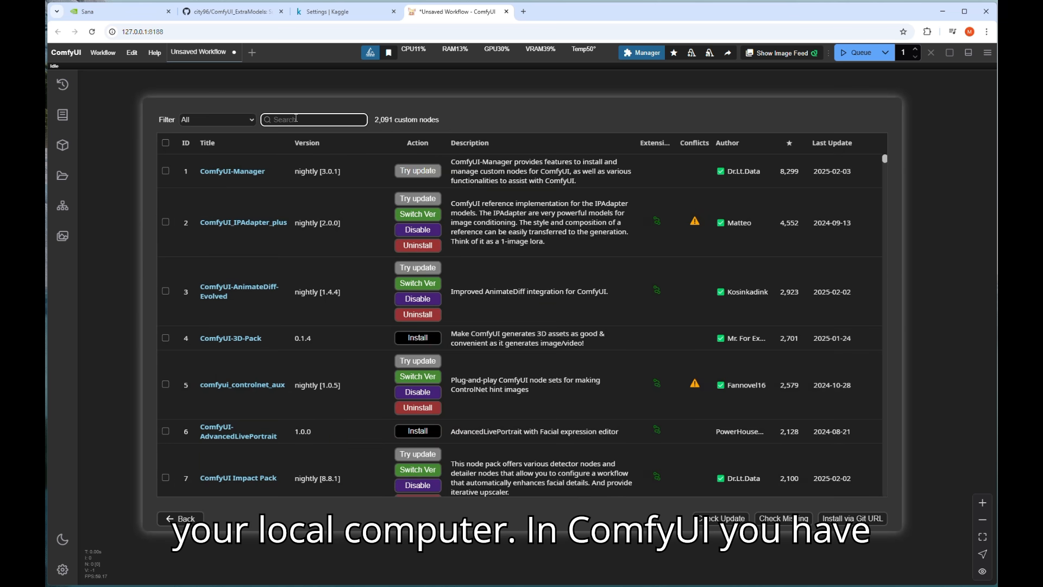
pyautogui.write('extra')
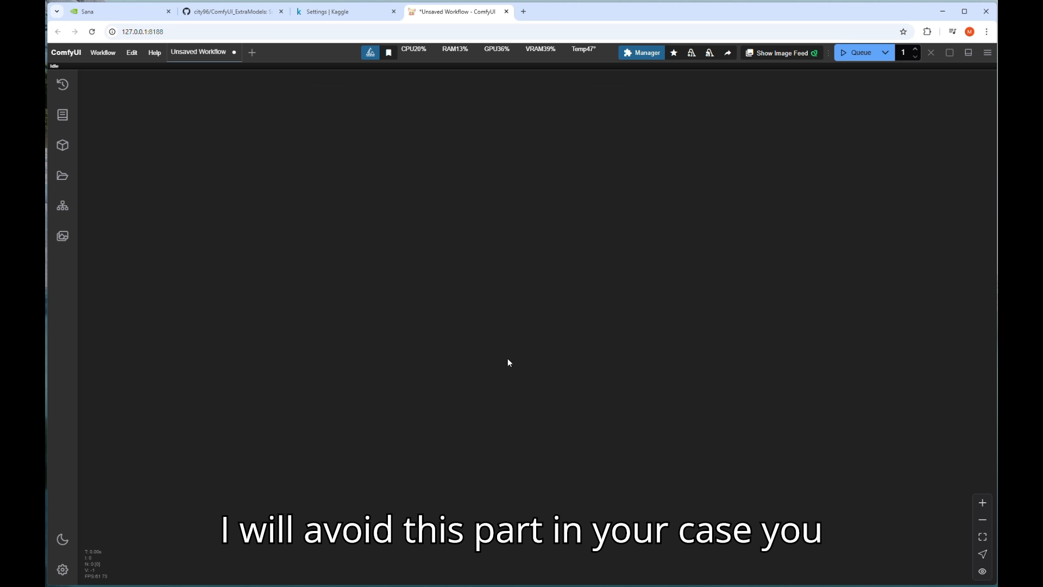
pyautogui.moveTo(485, 280)
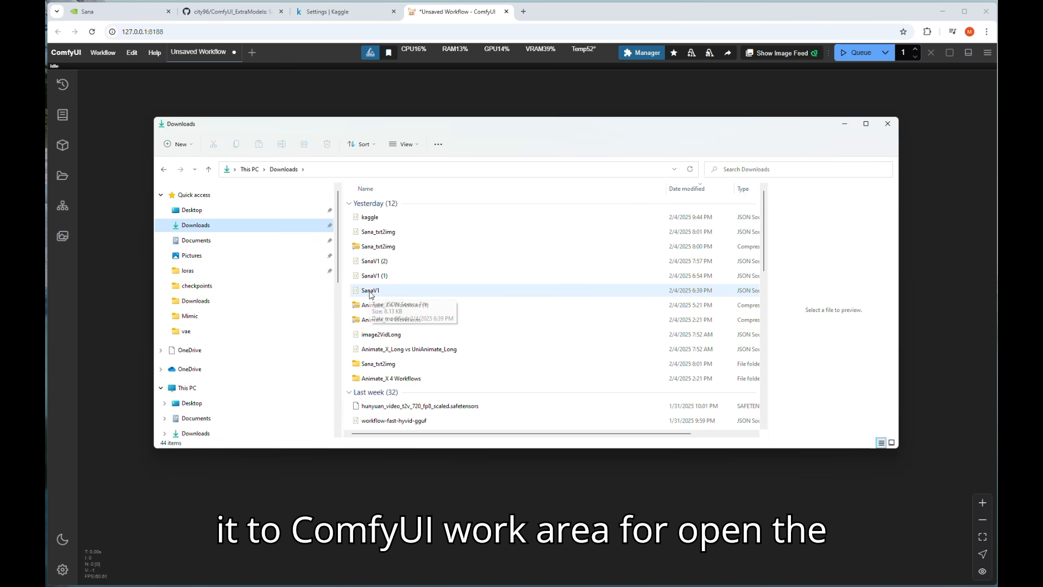
# - Load SanaV1.json from Downloads, then return to the ComfyUI_ExtraModels GitHub page
pyautogui.click(395, 305)
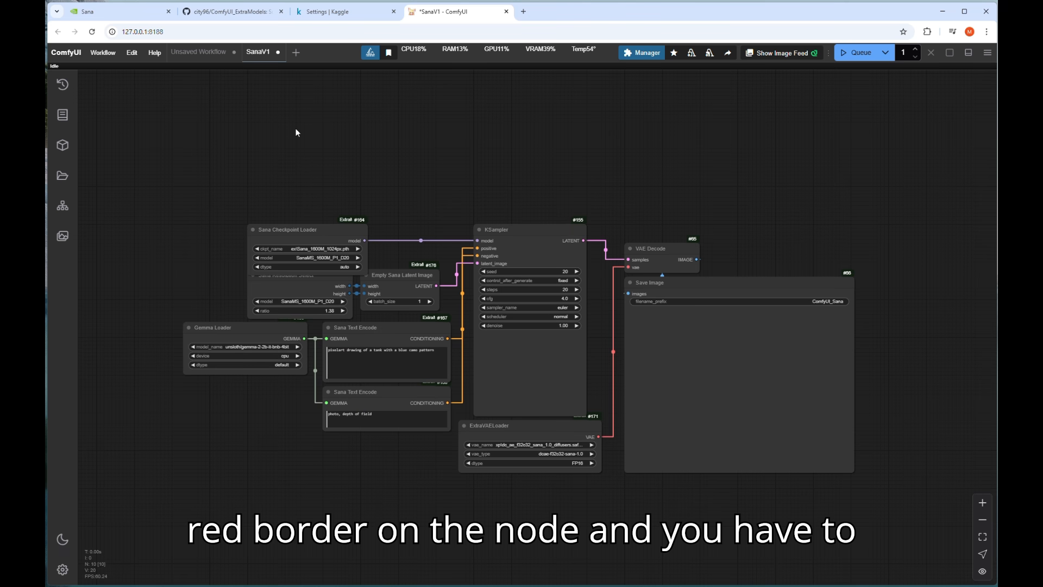
pyautogui.click(229, 11)
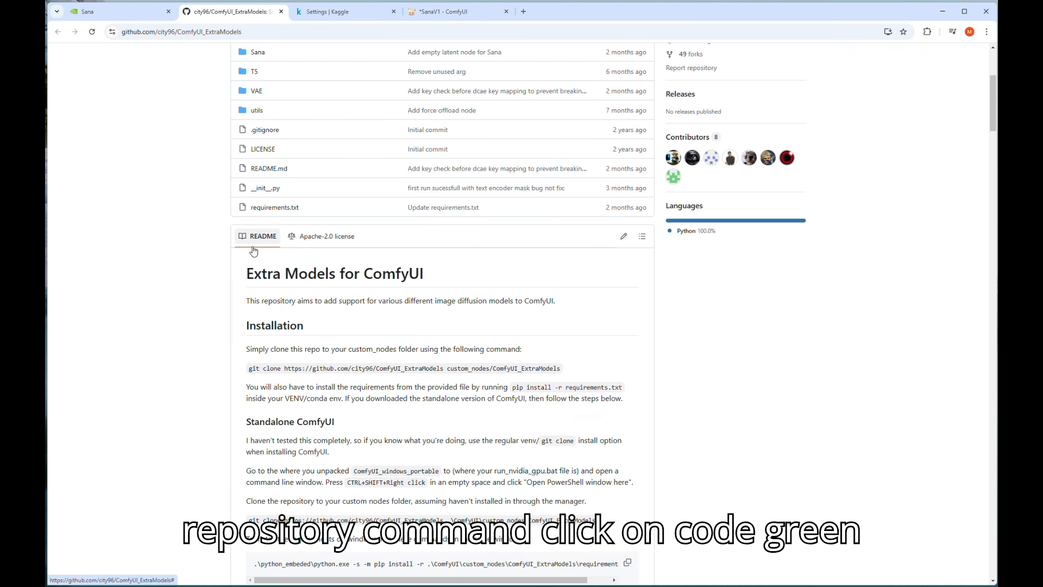
# - Jump to the ComfyUI_ExtraModels repository's installation readme
pyautogui.click(626, 140)
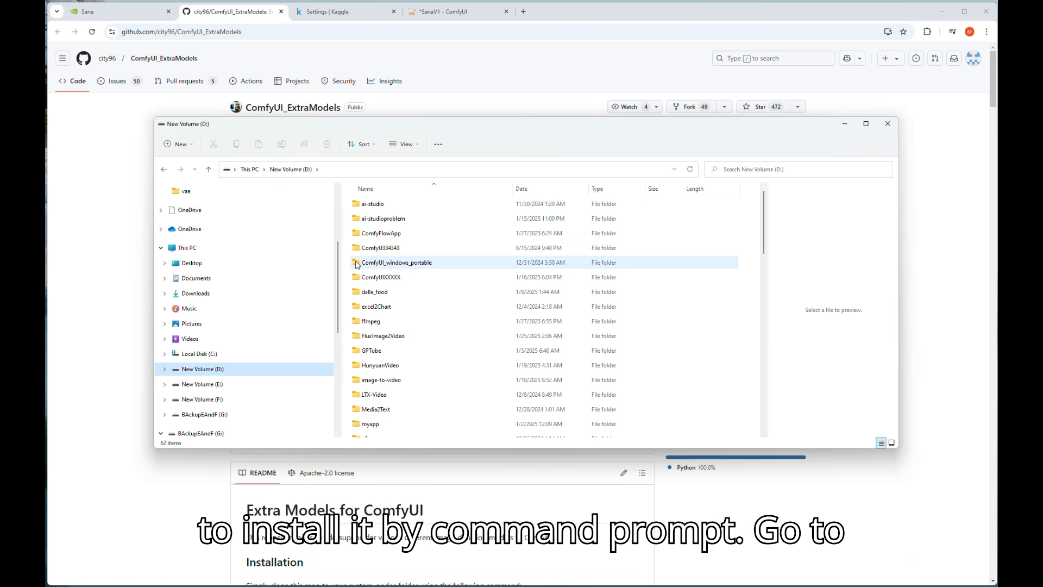
# - Start a Command Prompt inside ComfyUI\custom_nodes via the Explorer address bar
pyautogui.doubleClick(396, 262)
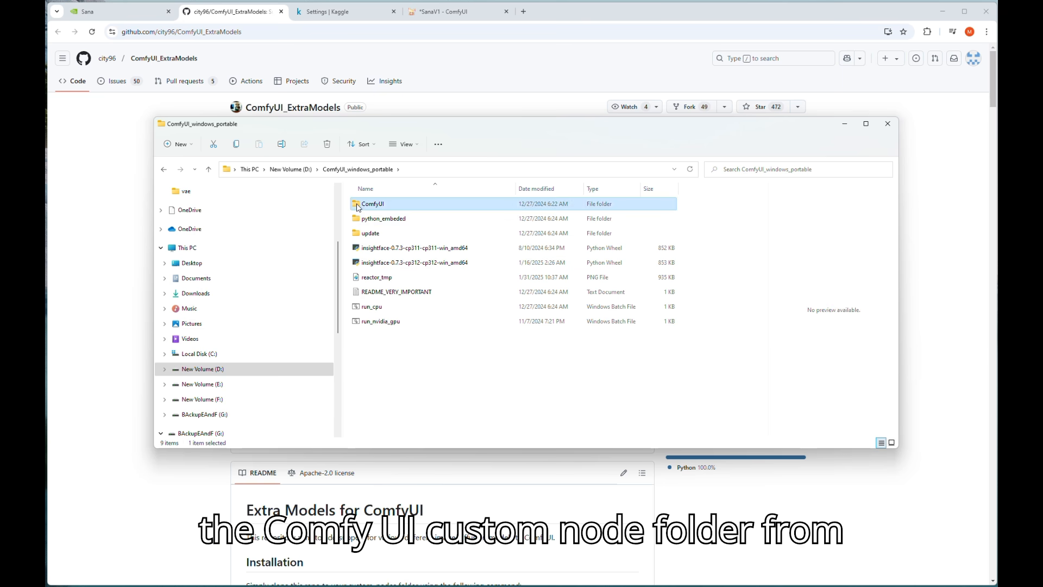
pyautogui.doubleClick(373, 204)
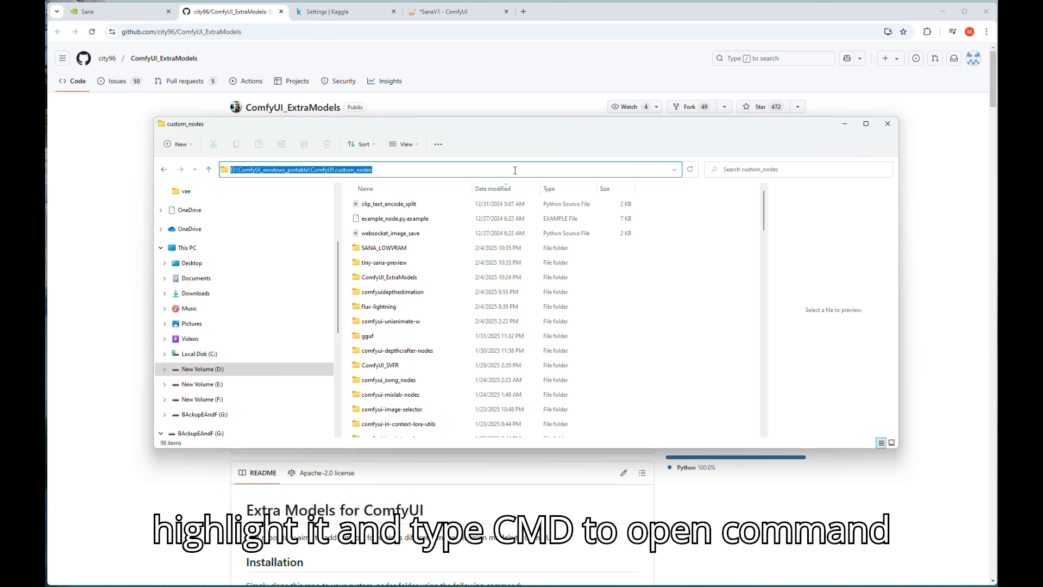
pyautogui.write('cmd')
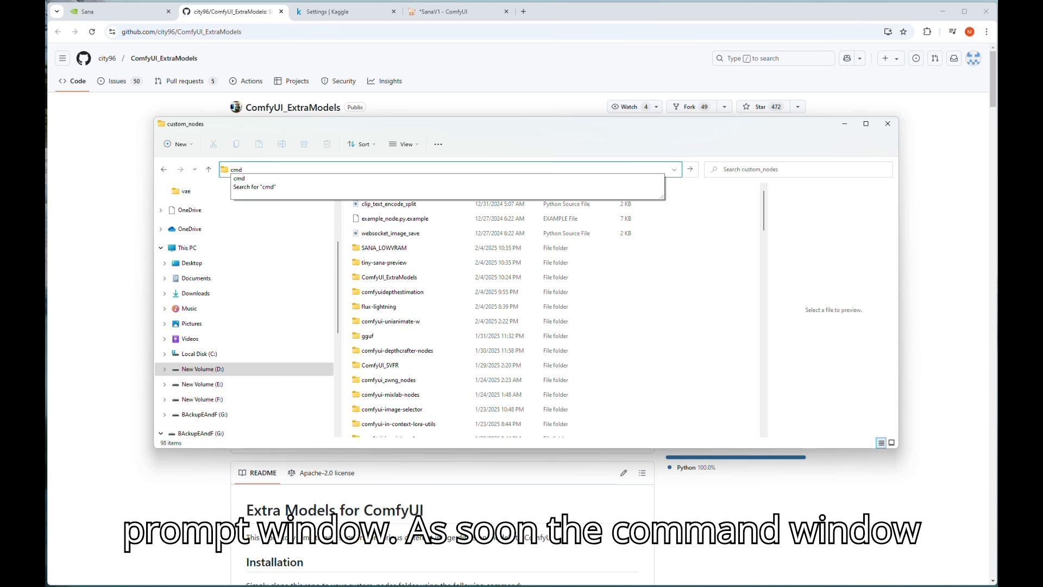
pyautogui.press('Enter')
pyautogui.write('g')
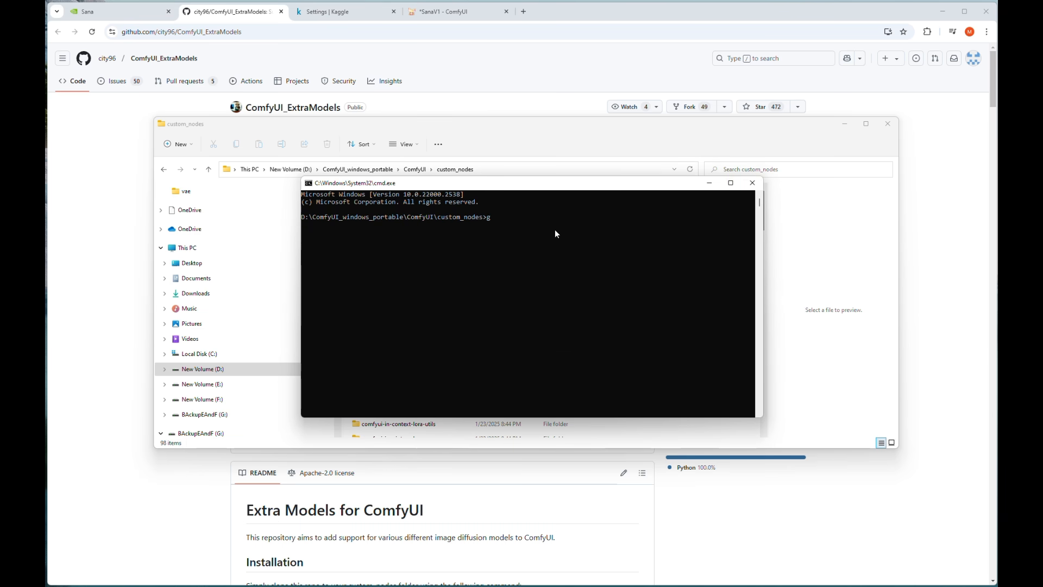
pyautogui.write('it clon')
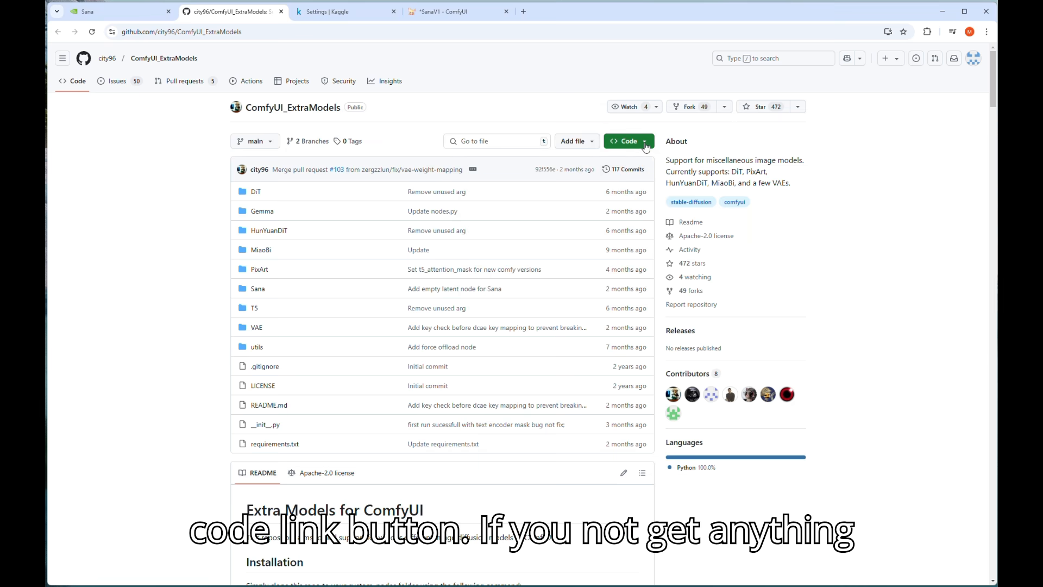
pyautogui.click(626, 140)
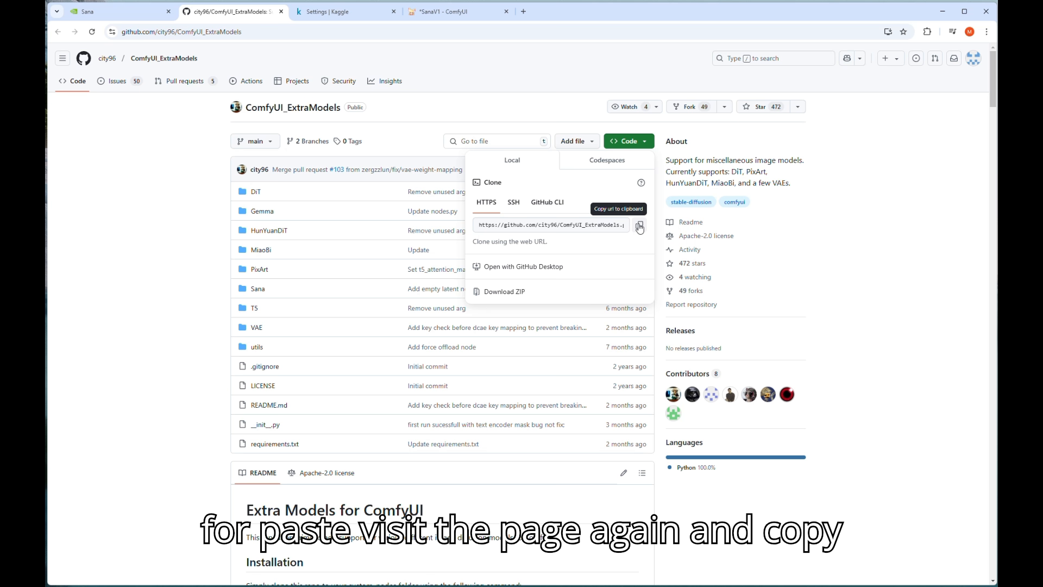
pyautogui.click(638, 224)
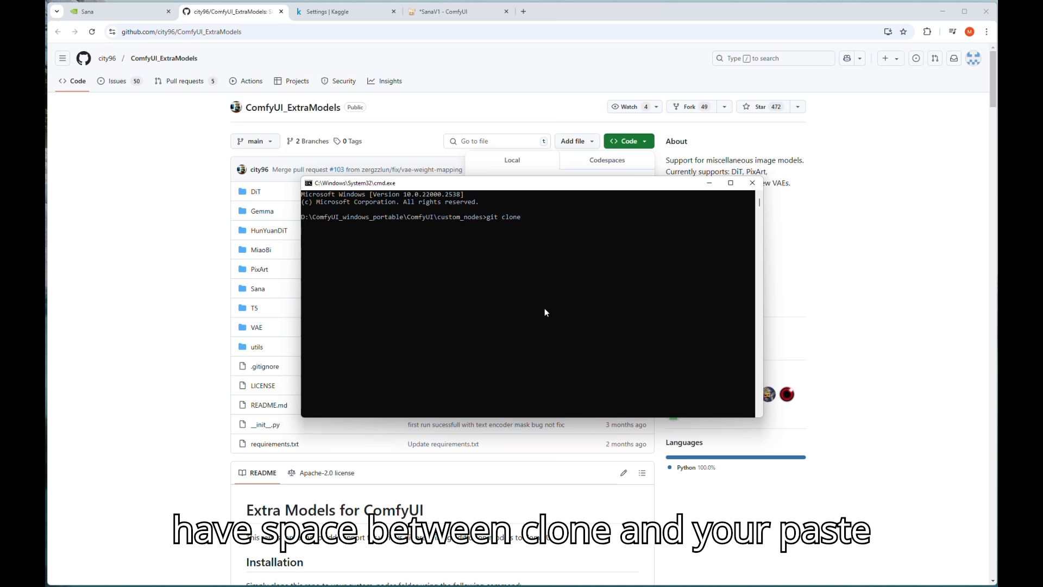
pyautogui.write('https://github.com/city96/ComfyUI_ExtraModels.git')
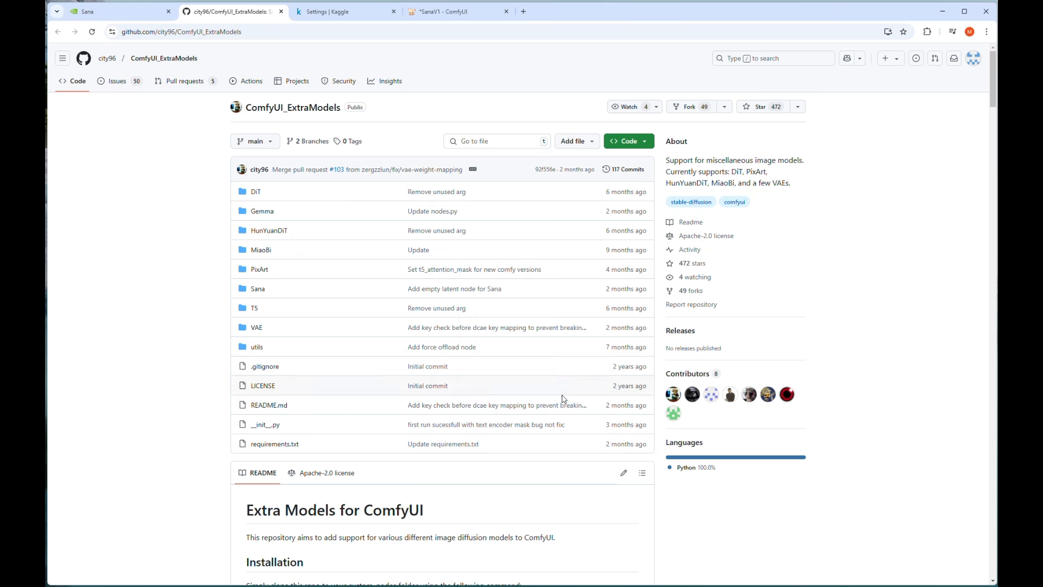
pyautogui.scroll(-3)
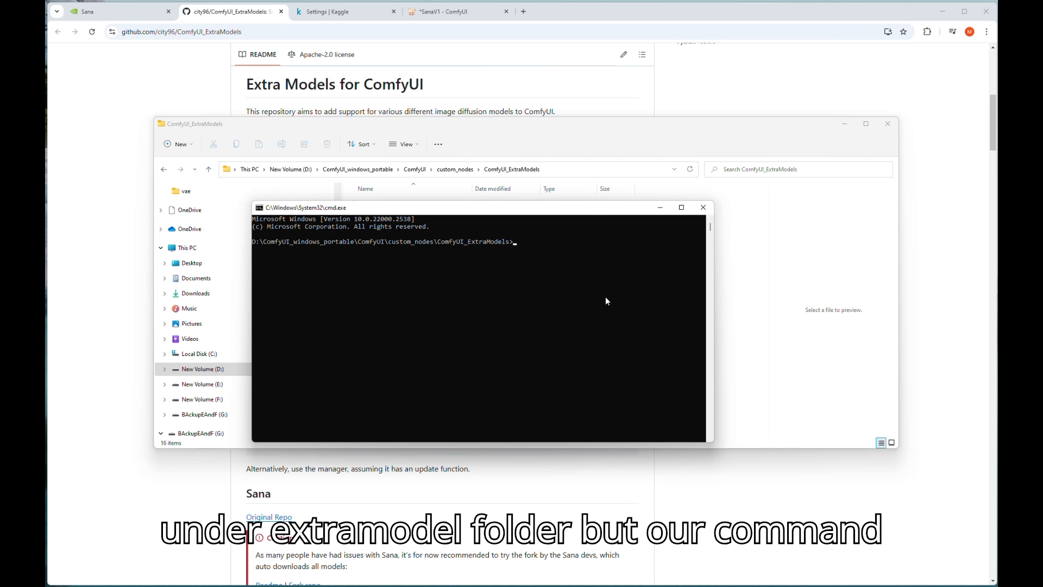
# - From the portable root, run python_embeded pip install -r on the ExtraModels requirements.txt, then close the prompt
pyautogui.write('cd..')
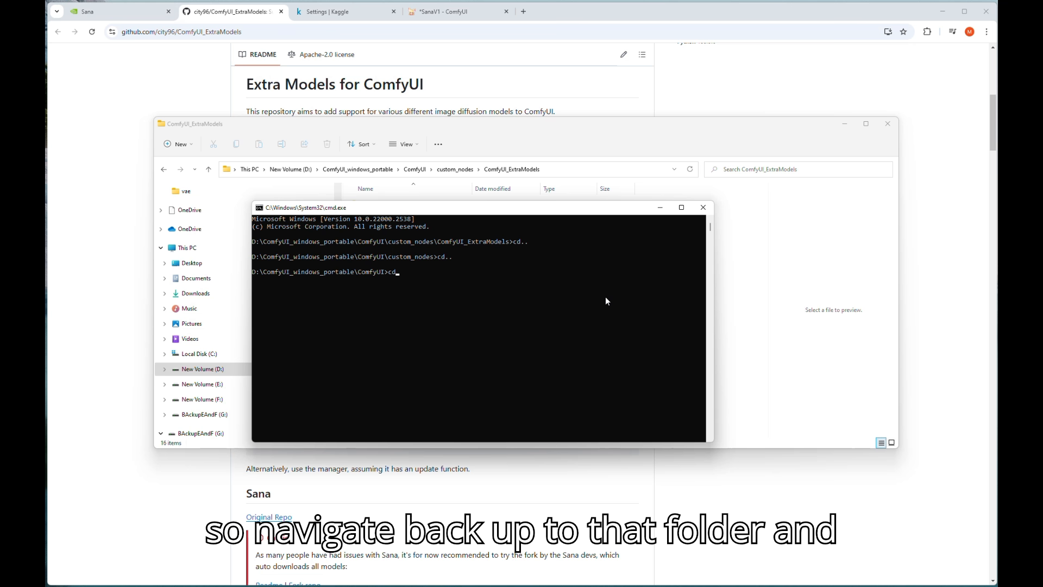
pyautogui.write('..')
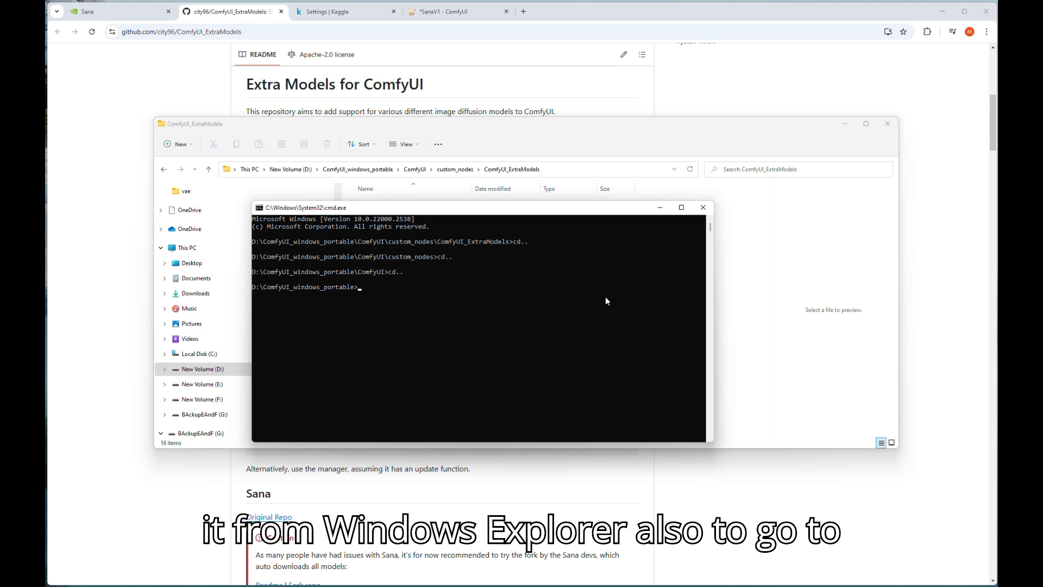
pyautogui.write('.\\python_embeded\\python.exe -s -m pip install -r .\\ComfyUI\\custom_nodes\\ComfyUI_ExtraModels\\requirements.txt')
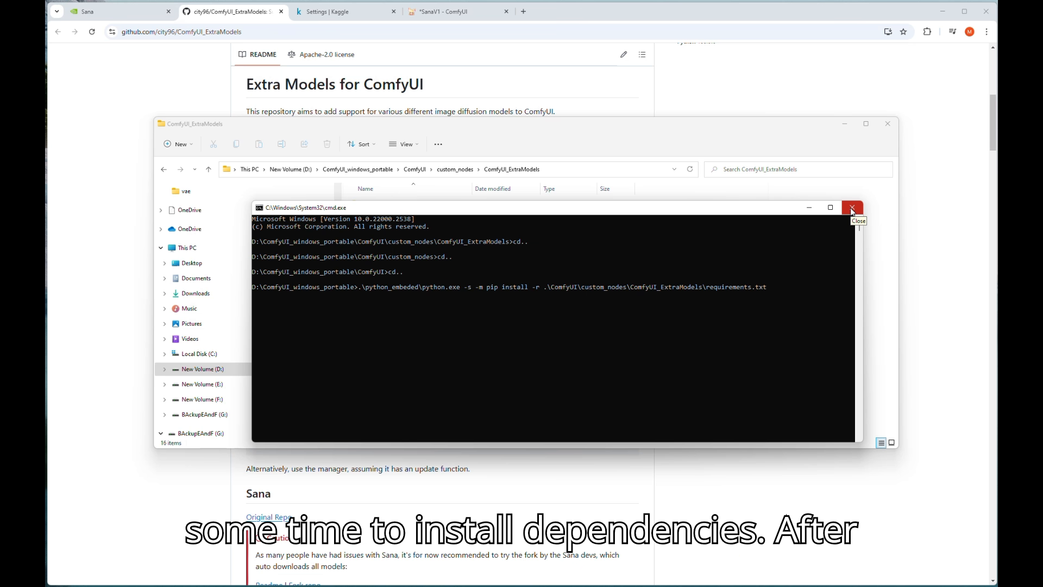
pyautogui.click(851, 206)
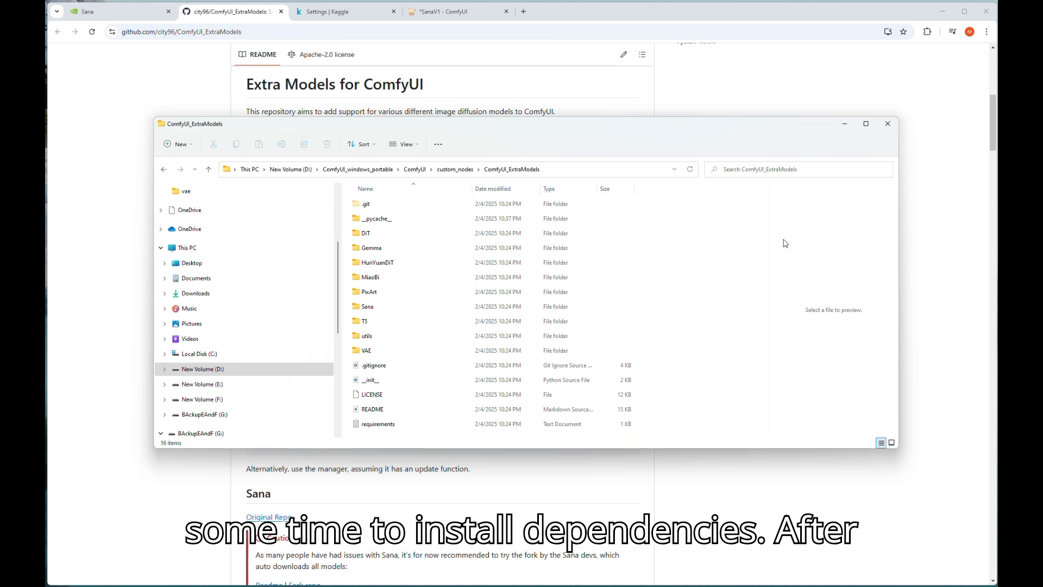
# - Close the ExtraModels folder window and bring up the ComfyUI server console
pyautogui.click(886, 123)
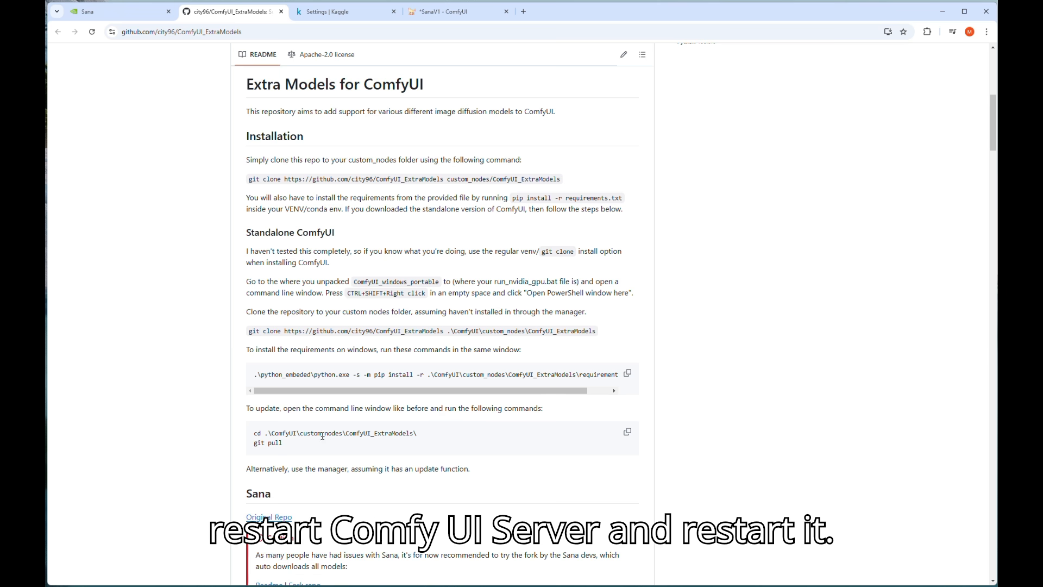
pyautogui.doubleClick(267, 443)
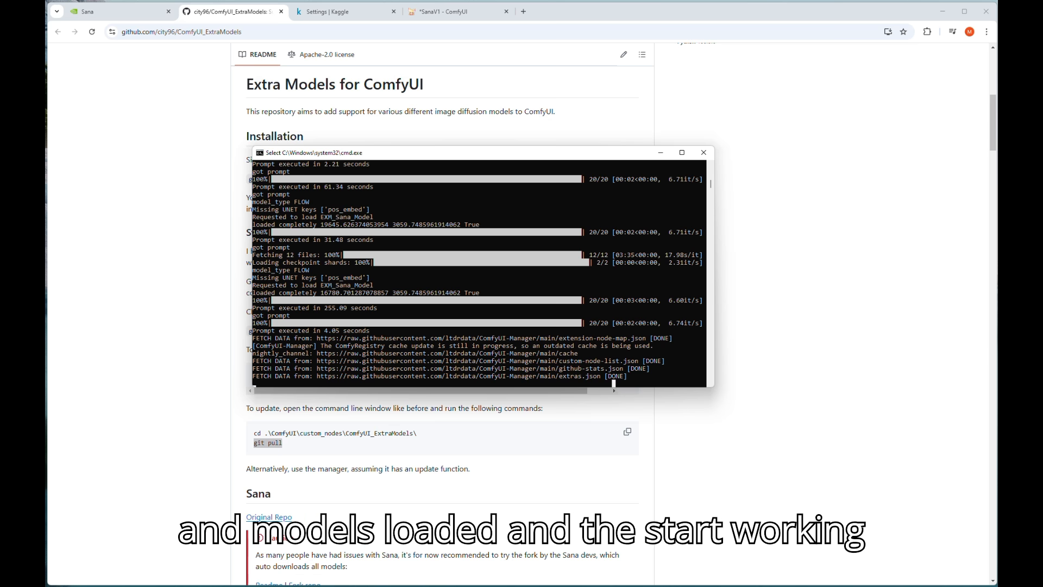
# - Search the canvas for Sana nodes, then set the Sana Checkpoint Loader to Sana_1600M_1024px.pth
pyautogui.click(452, 9)
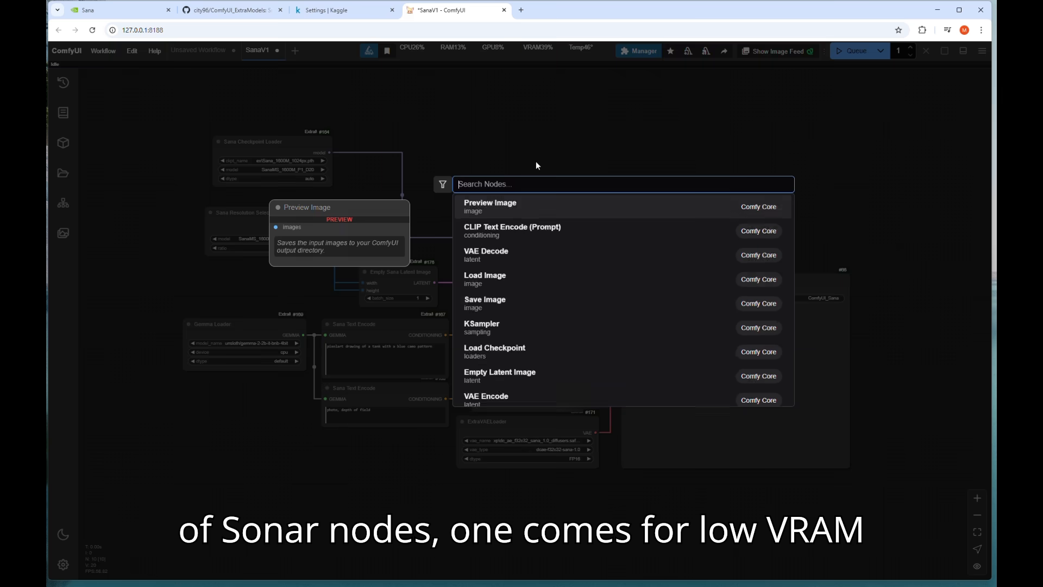
pyautogui.write('sana')
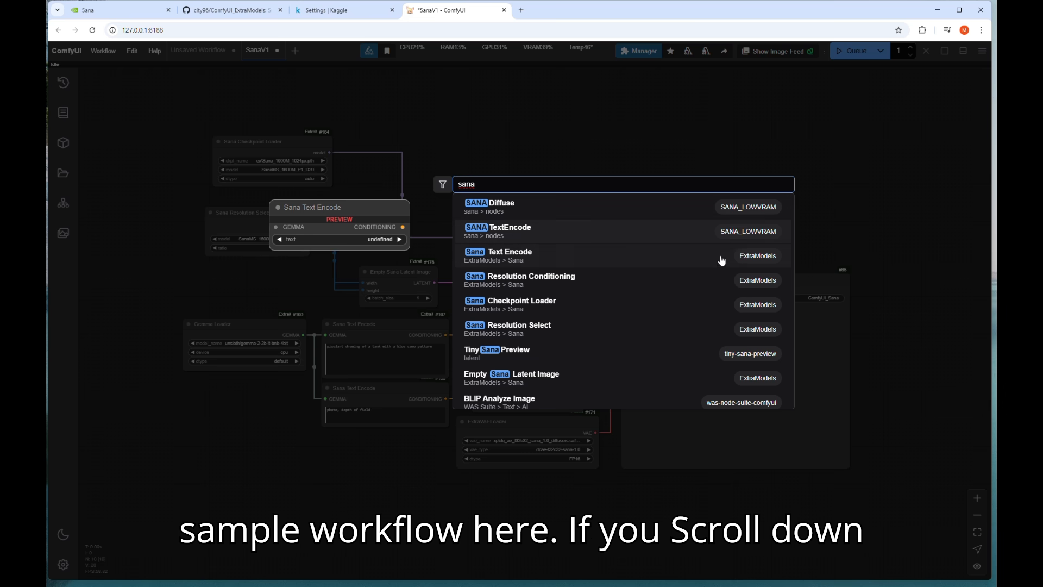
pyautogui.moveTo(774, 357)
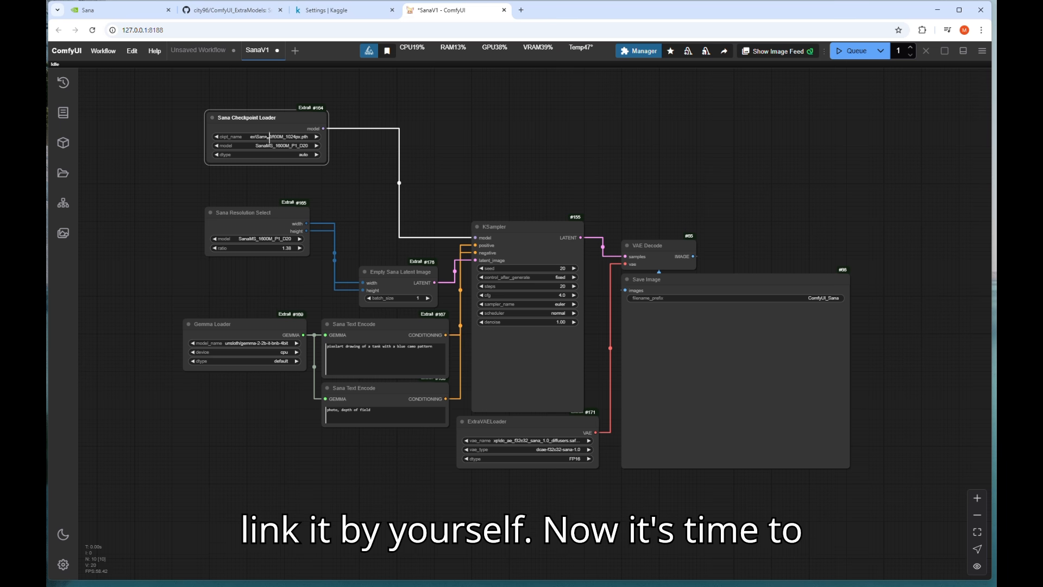
pyautogui.click(273, 136)
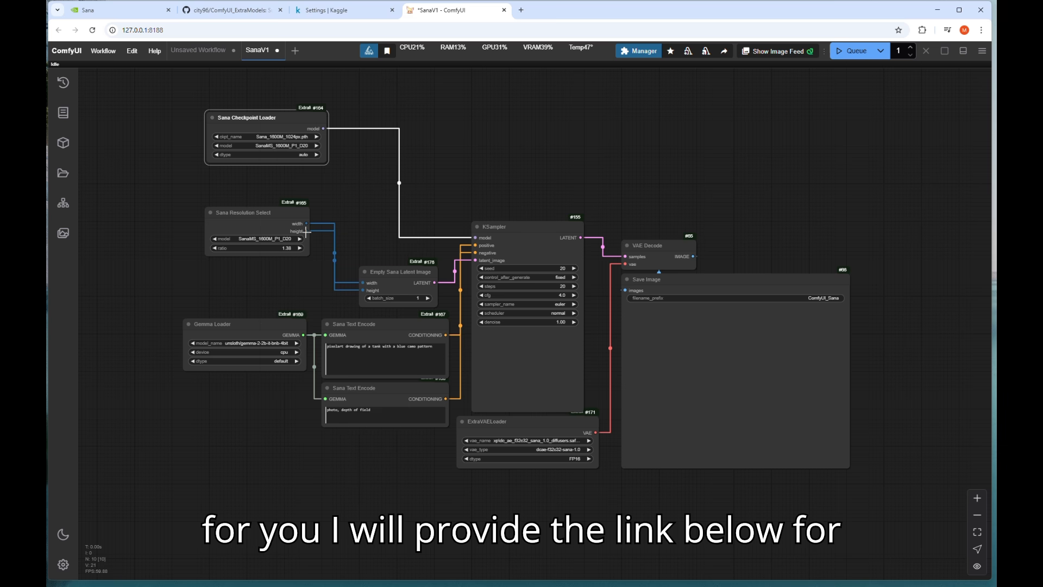
# - From the tutorial's Resources, follow the Checkpoint link to the Hugging Face Sana_1600M_1024px page
pyautogui.click(565, 9)
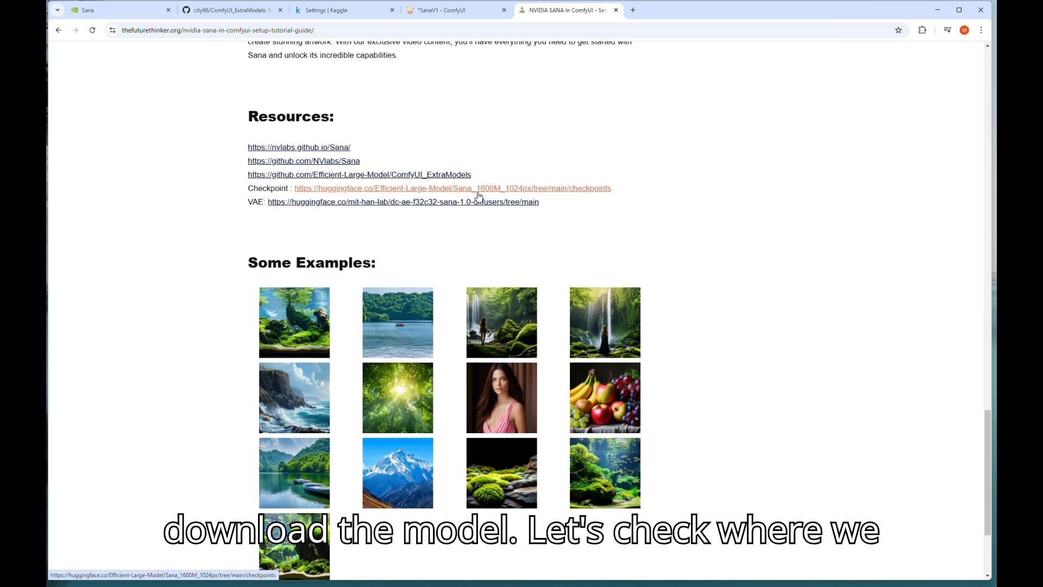
pyautogui.moveTo(467, 193)
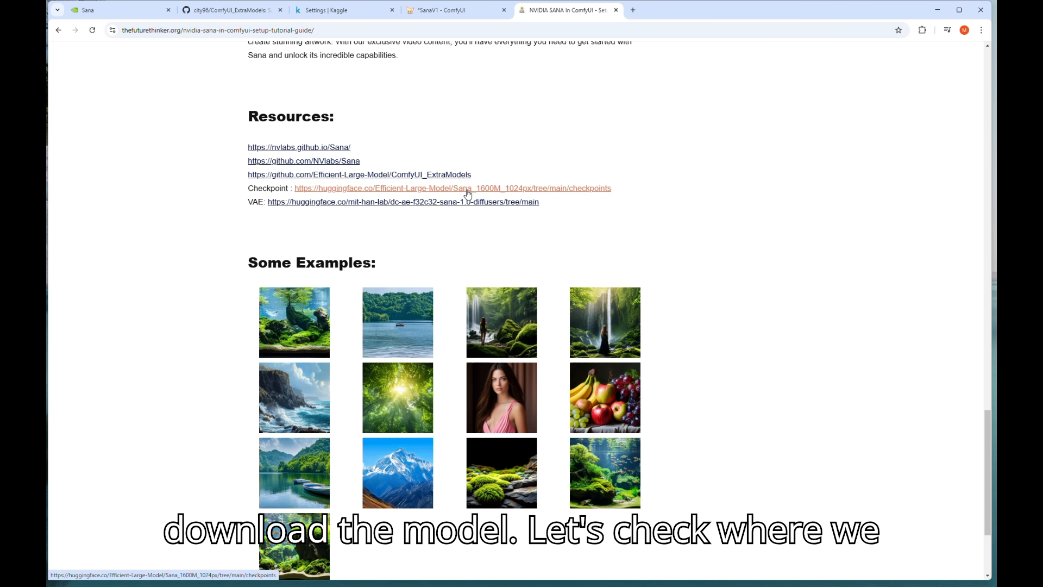
pyautogui.click(402, 202)
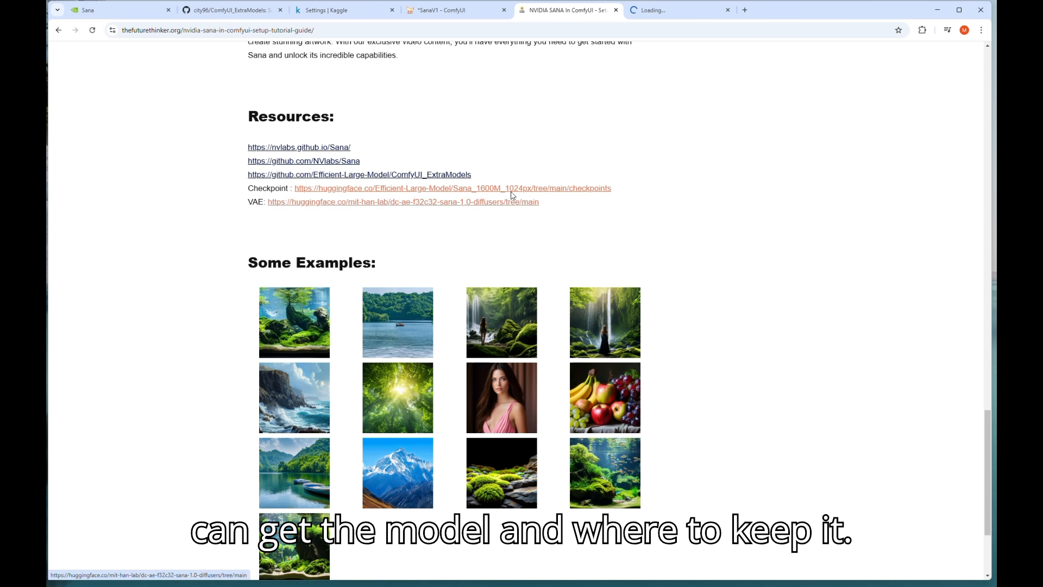
pyautogui.click(452, 188)
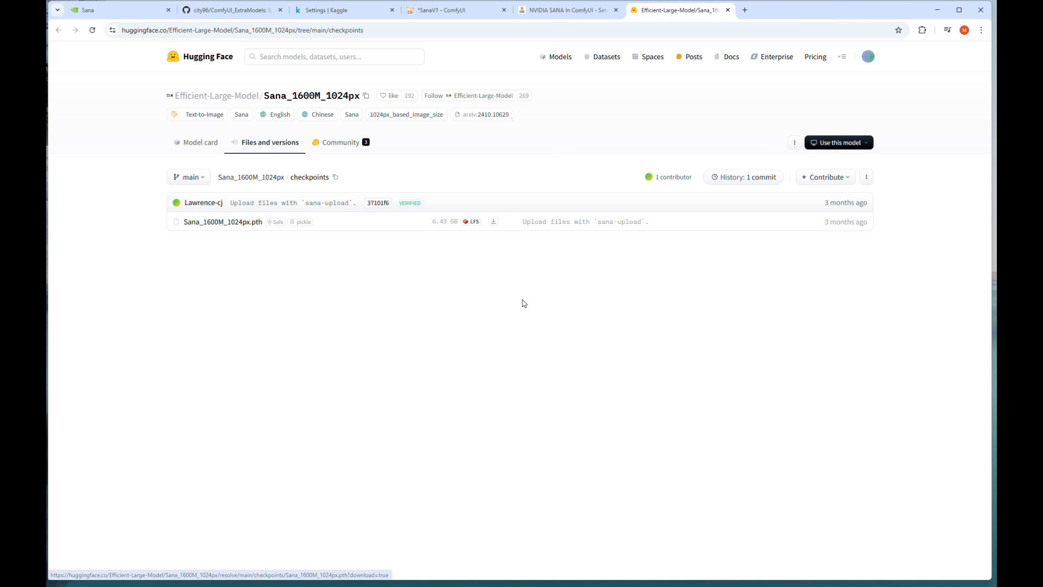
# - Start downloading Sana_1600M_1024px.pth, see it already in models/checkpoints, and cancel
pyautogui.click(493, 222)
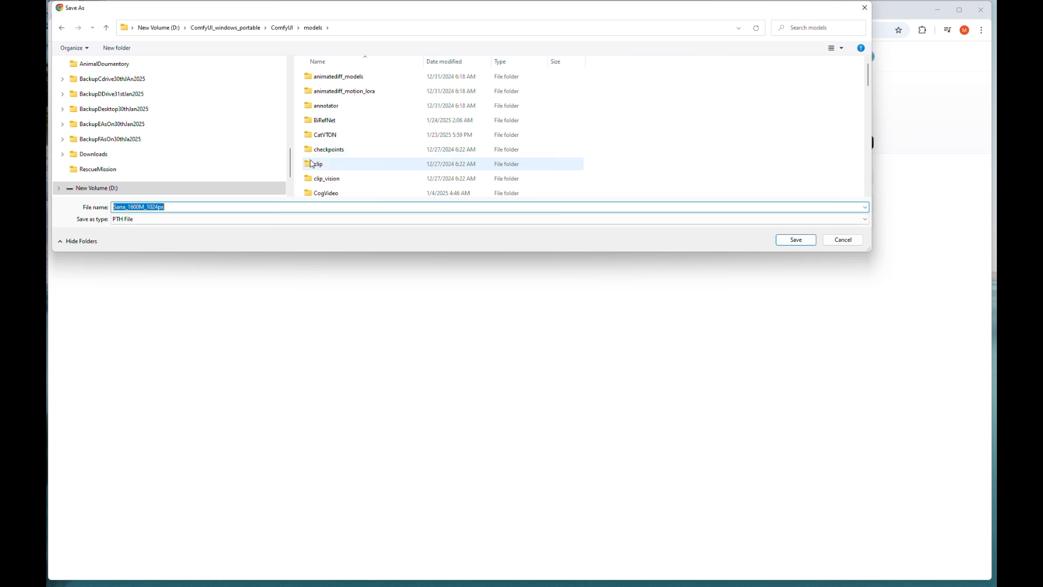
pyautogui.doubleClick(328, 149)
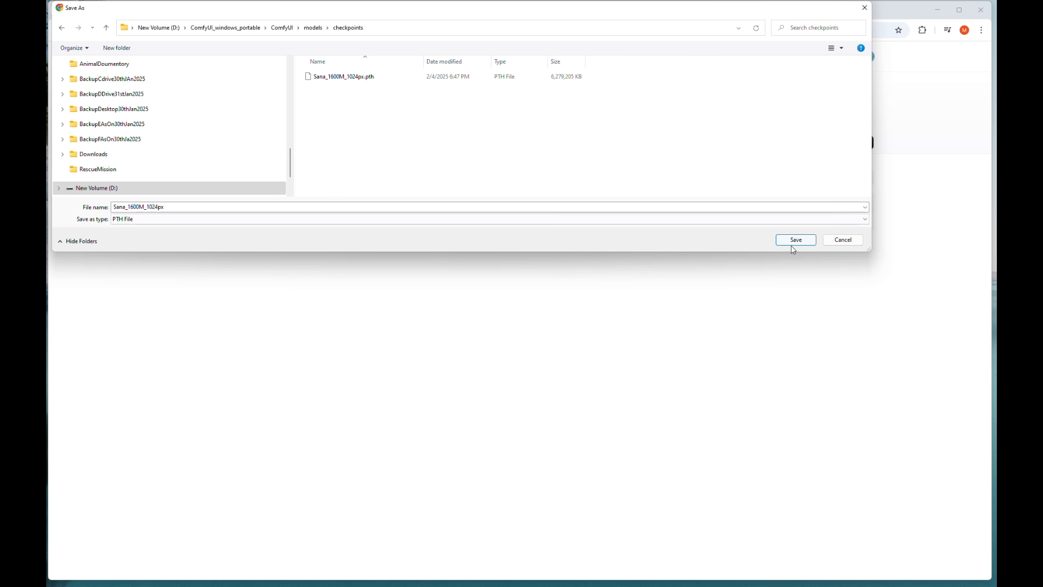
pyautogui.moveTo(843, 239)
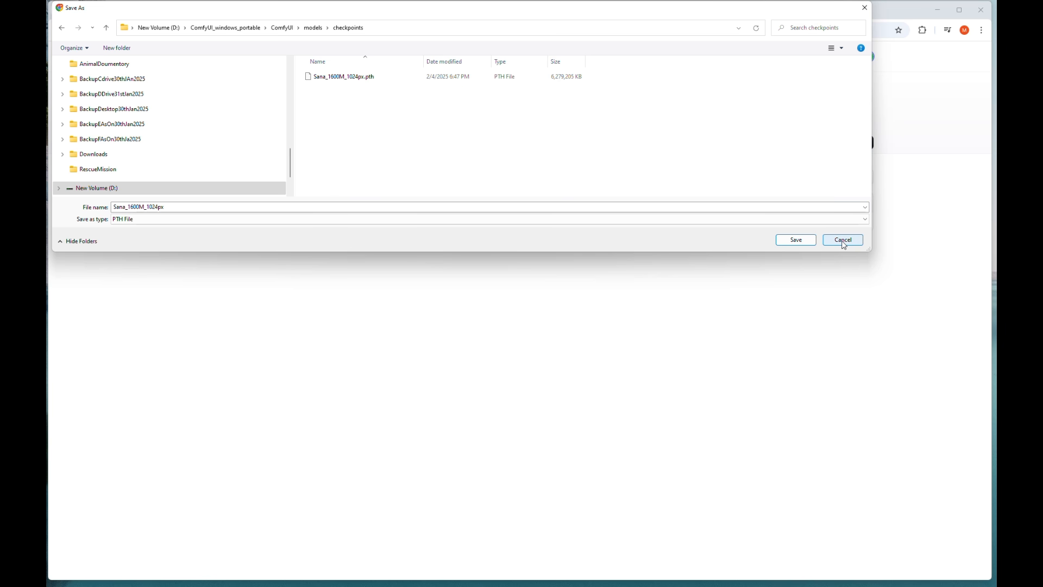
pyautogui.click(842, 239)
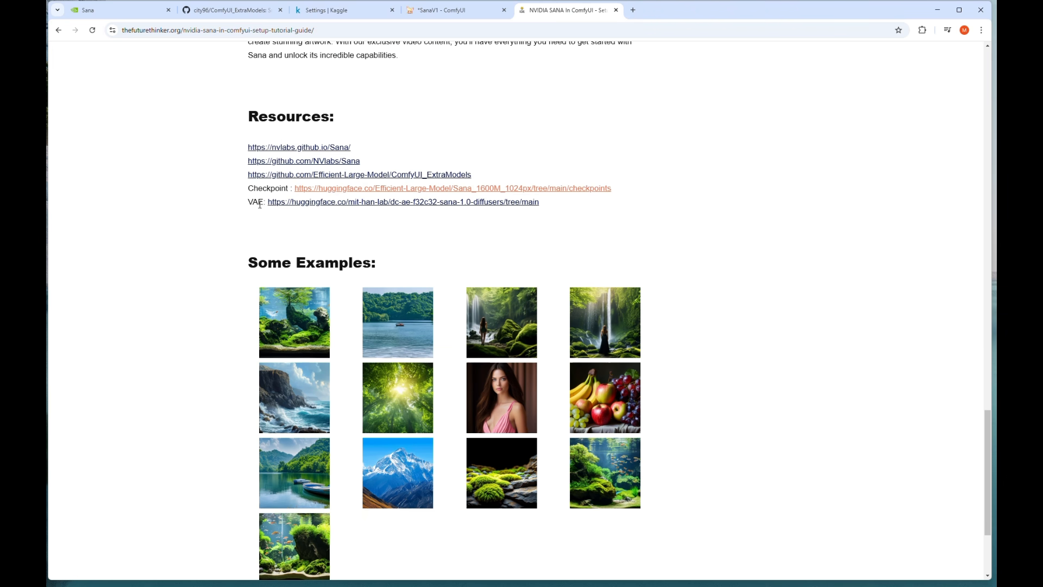
# - Open the dc-ae-f32c32-sana-1.0-diffusers VAE repository in a new tab and select its name
pyautogui.rightClick(402, 202)
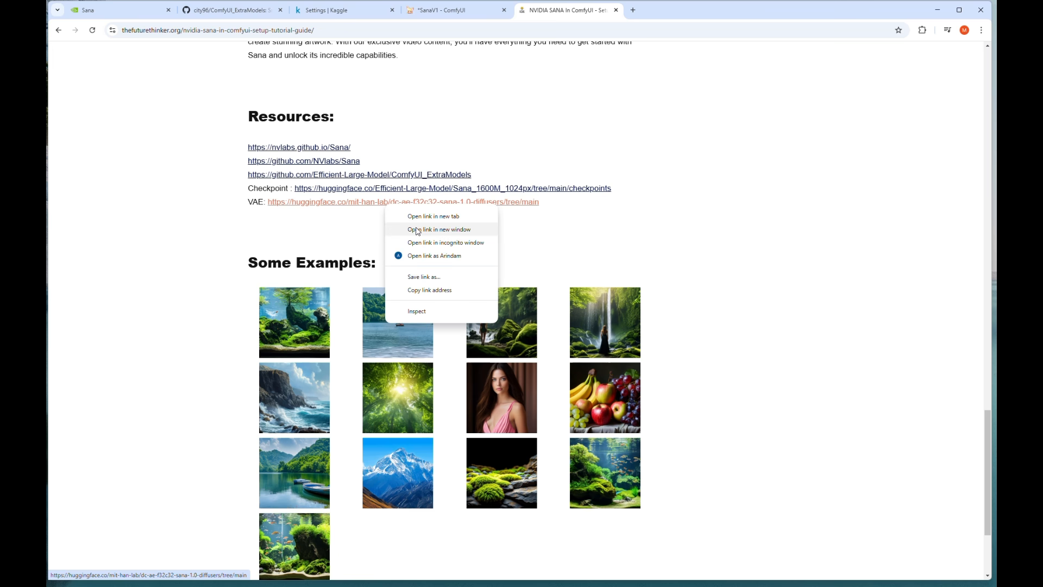
pyautogui.click(429, 281)
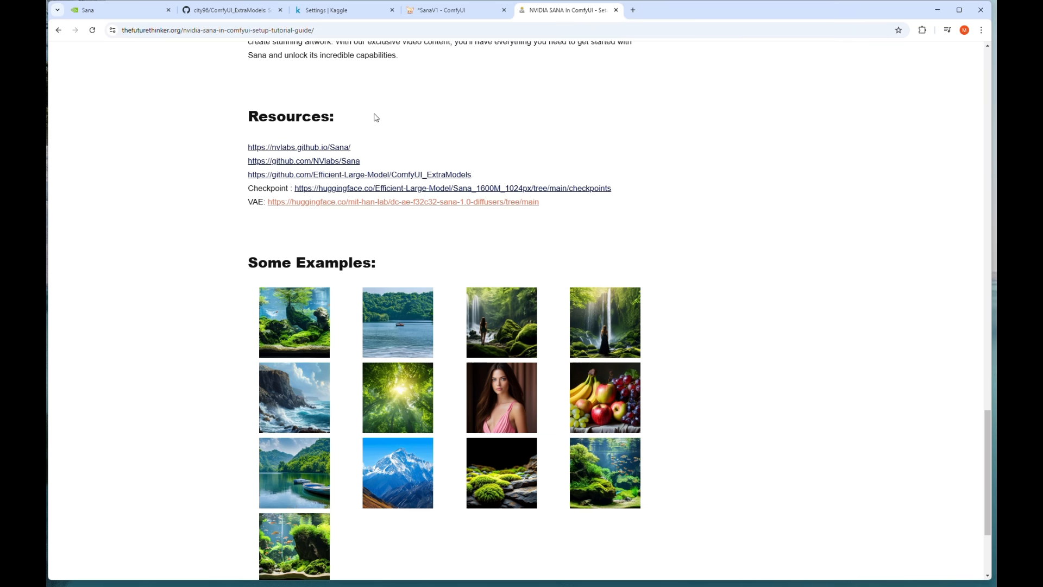
pyautogui.rightClick(403, 203)
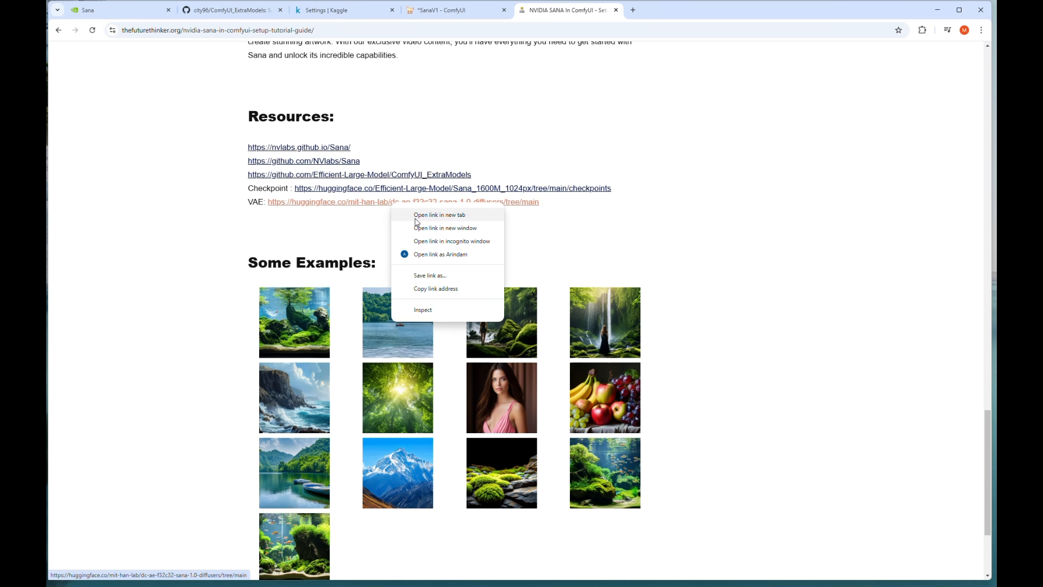
pyautogui.click(439, 214)
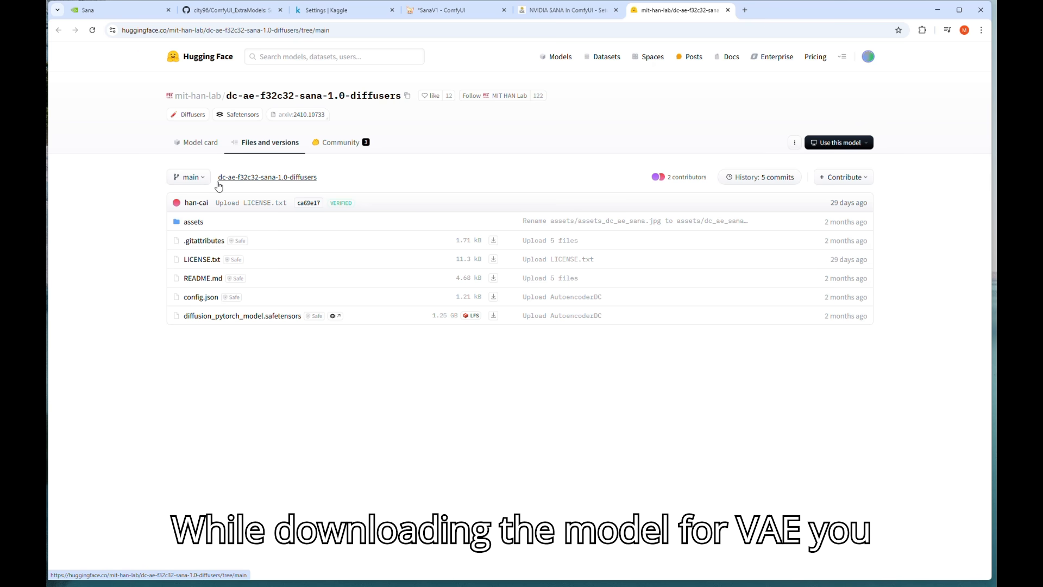
pyautogui.doubleClick(253, 177)
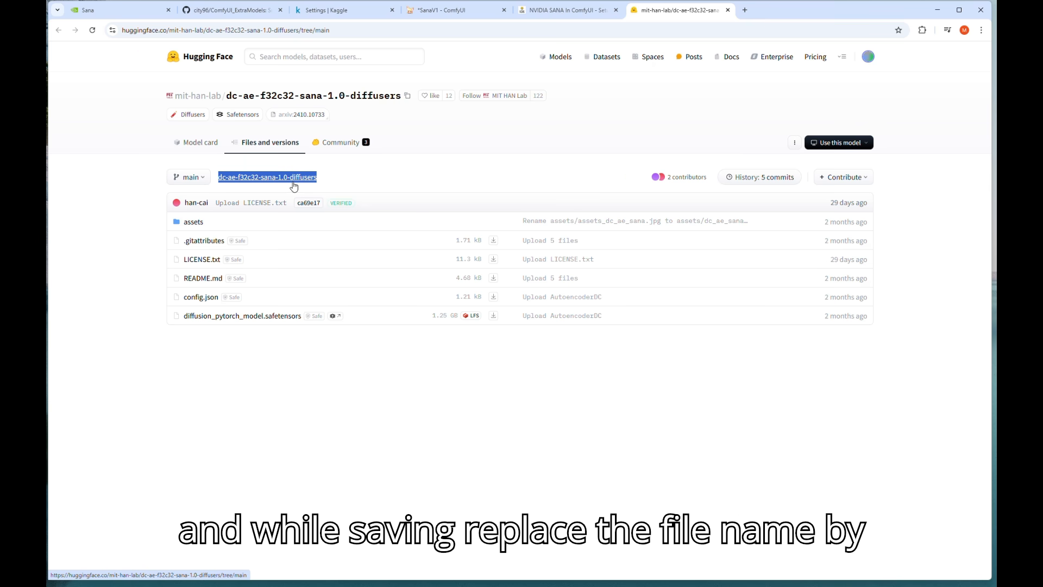
pyautogui.moveTo(482, 166)
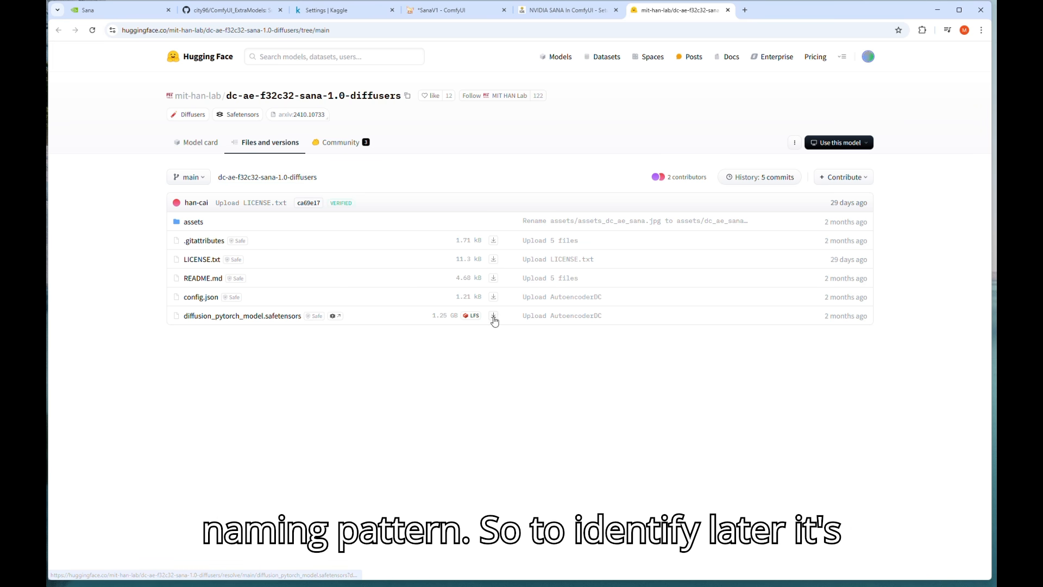
pyautogui.moveTo(529, 394)
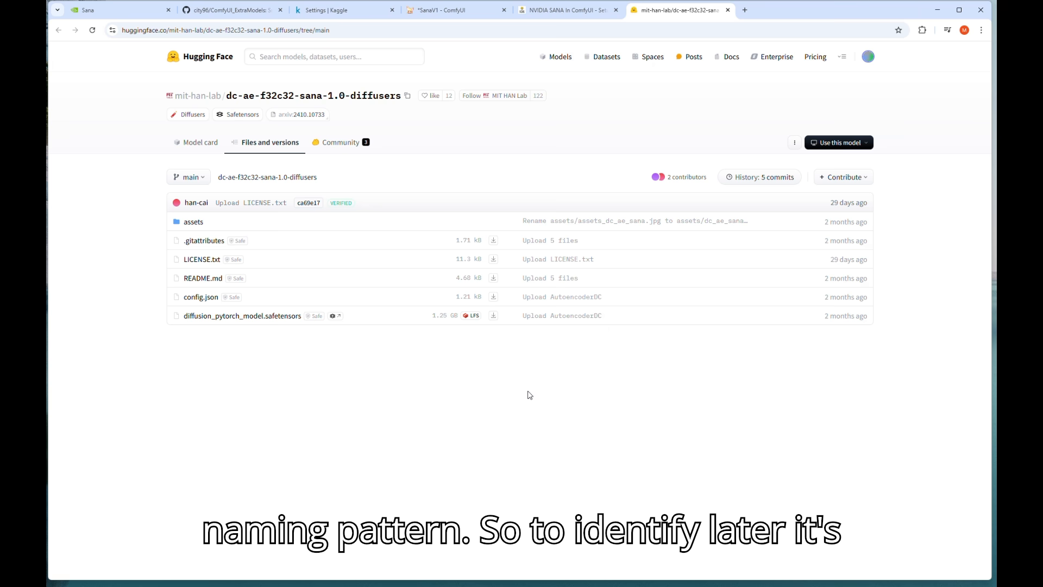
# - Name the VAE download dc-ae-f32c32-sana-1.0-diffusers in the models/vae save dialog
pyautogui.click(493, 315)
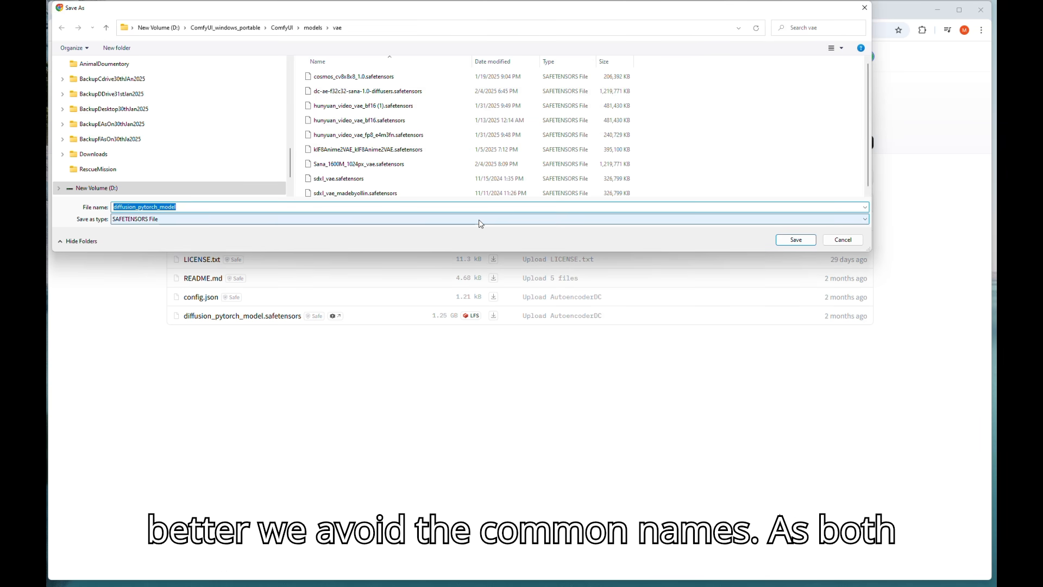
pyautogui.write('dc-ae-f32c32-sana-1.0-diffusers')
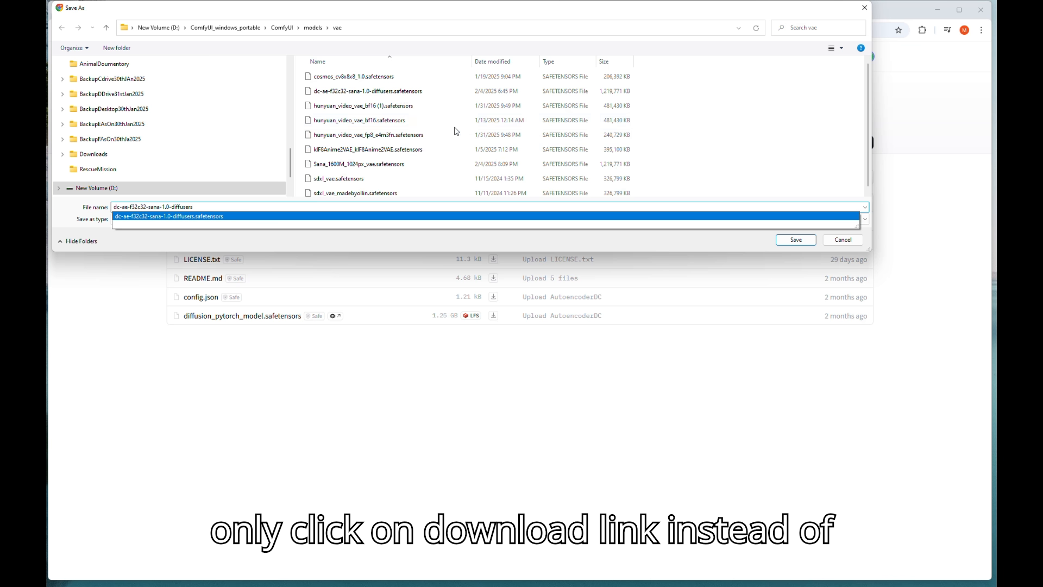
pyautogui.moveTo(363, 90)
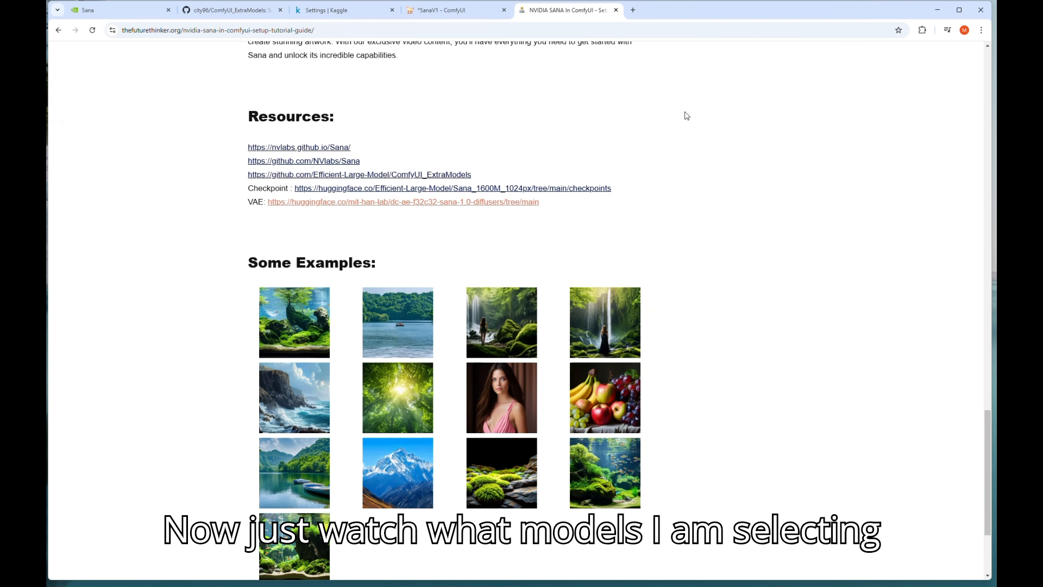
# - Back in ComfyUI, set the Sana Checkpoint Loader model to SanaMS_1600M_P1_D20
pyautogui.click(439, 10)
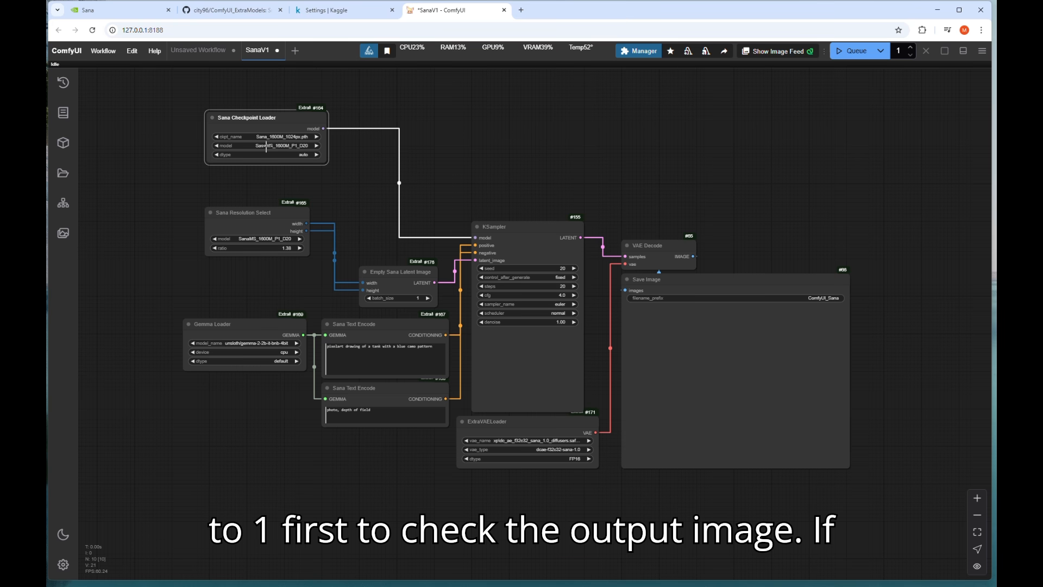
pyautogui.click(273, 145)
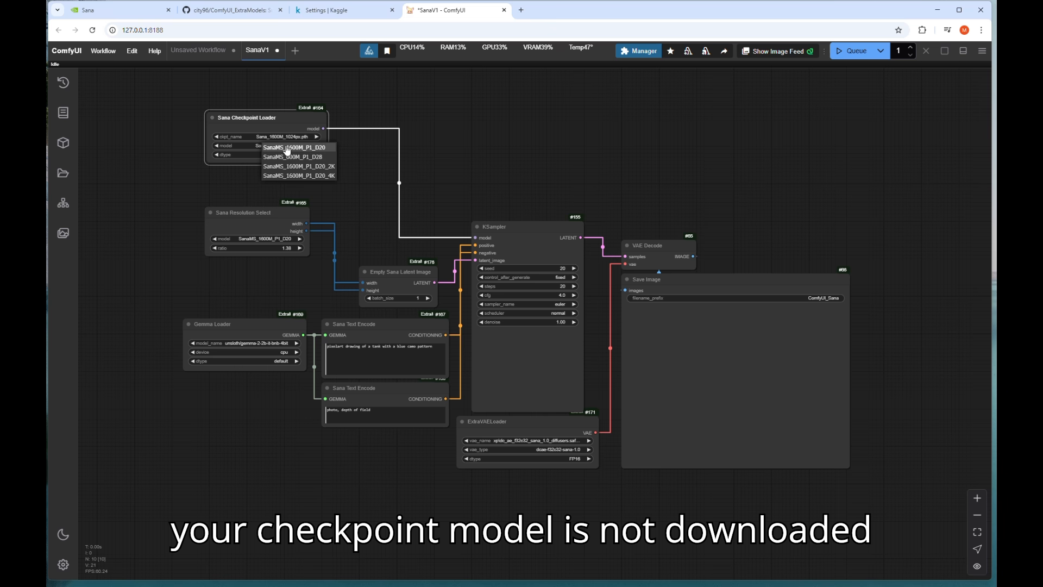
pyautogui.click(294, 146)
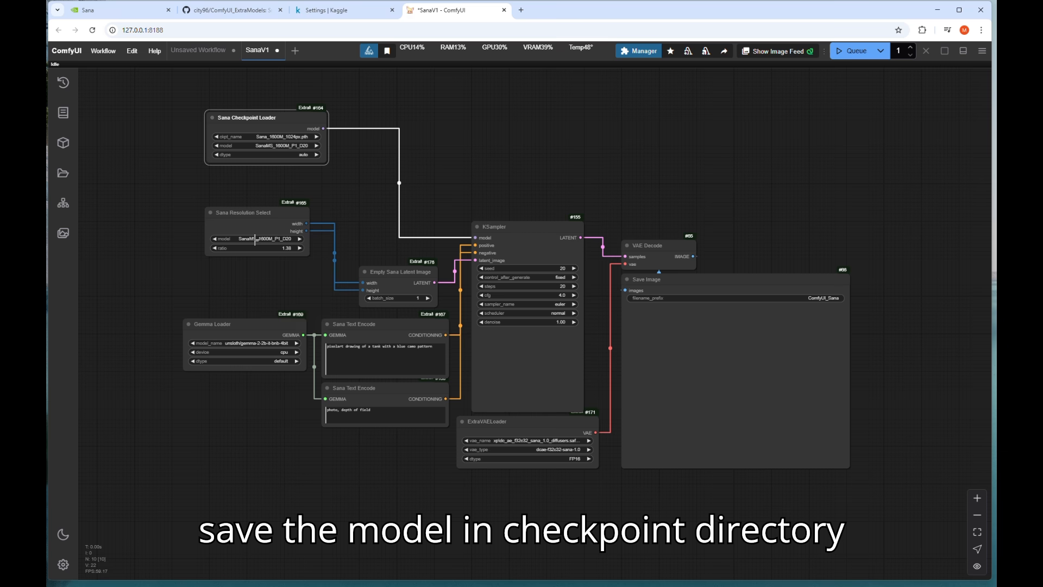
# - Set Sana Resolution Select to SanaMS_1600M_P1_D20 with ratio 1.00
pyautogui.click(256, 238)
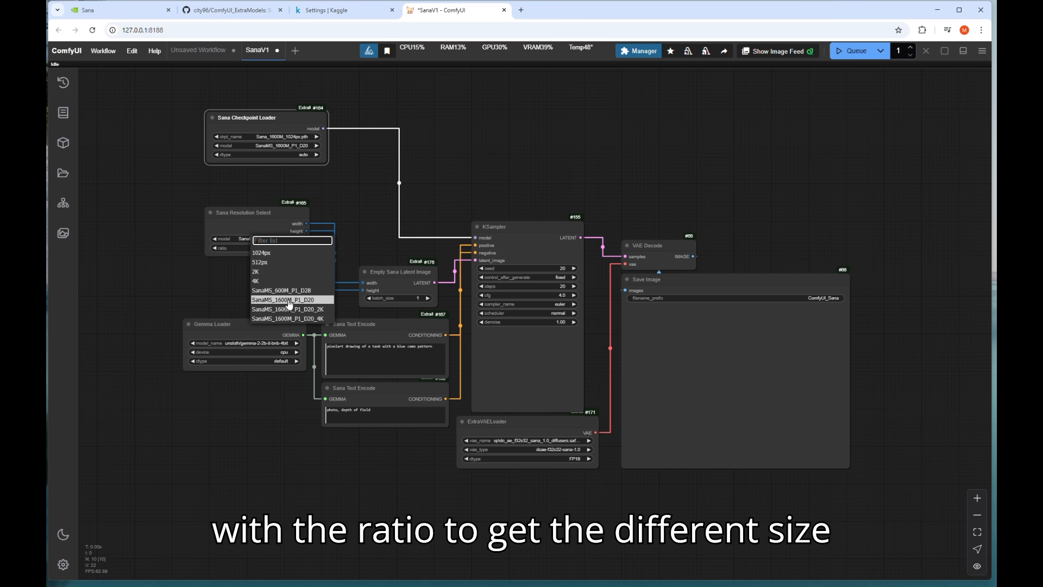
pyautogui.click(281, 300)
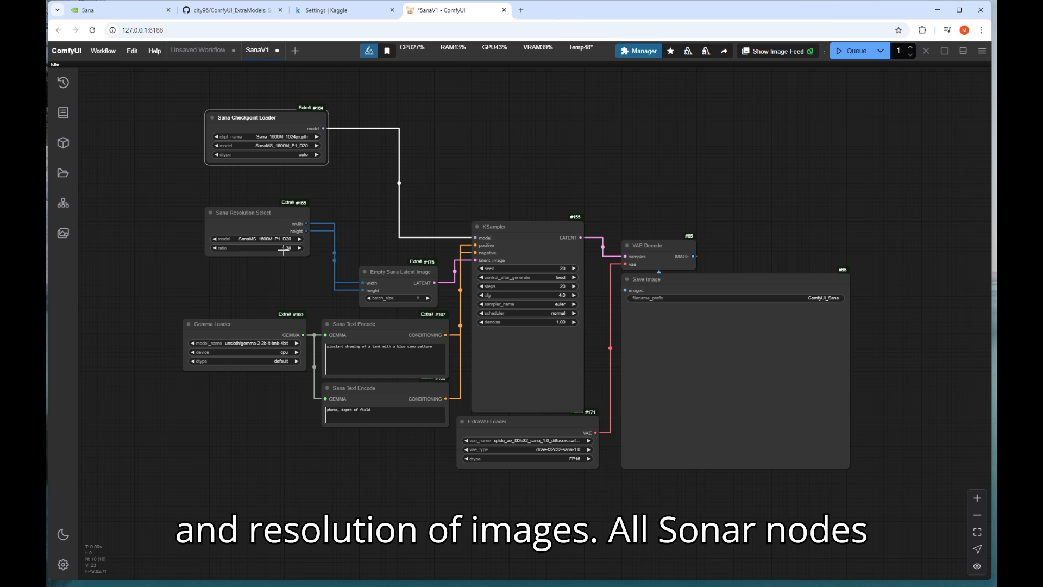
pyautogui.click(273, 247)
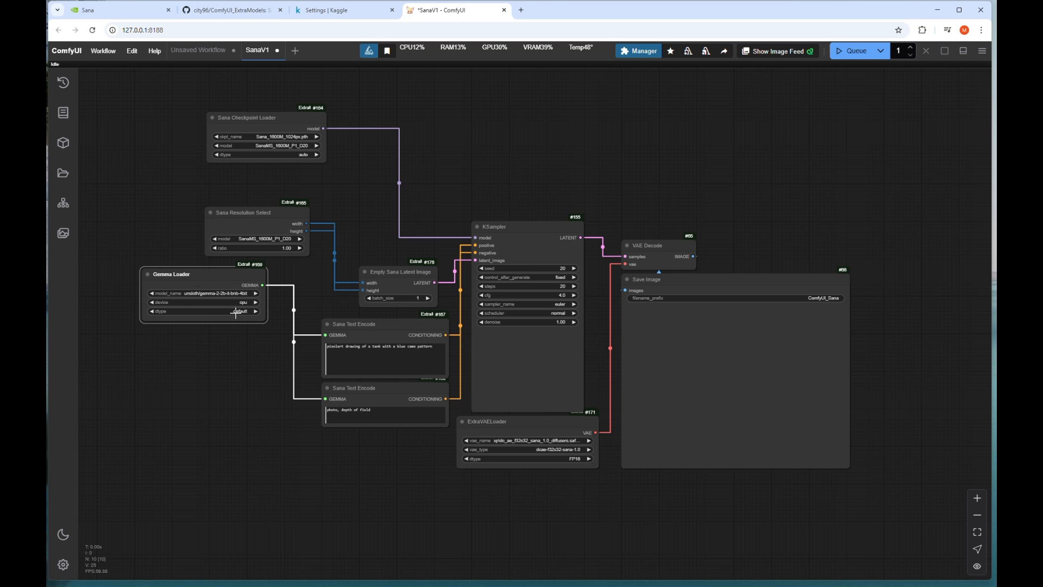
pyautogui.moveTo(425, 371)
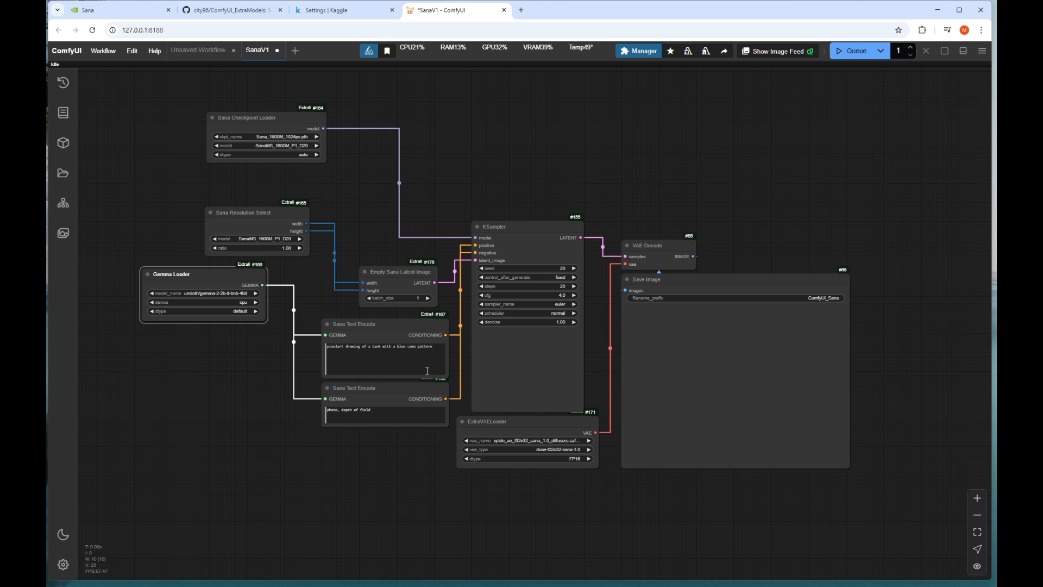
pyautogui.moveTo(528, 435)
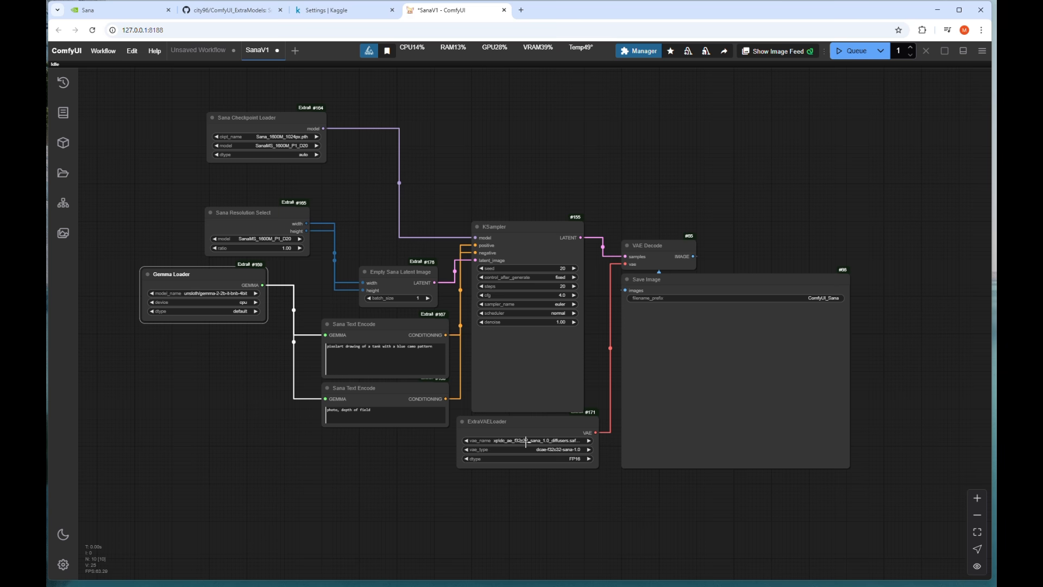
# - Choose Sana_1600M_1024px_vae.safetensors with the dcae-f32c32-sana-1.0-diffusers VAE type in ExtraVAELoader
pyautogui.click(526, 440)
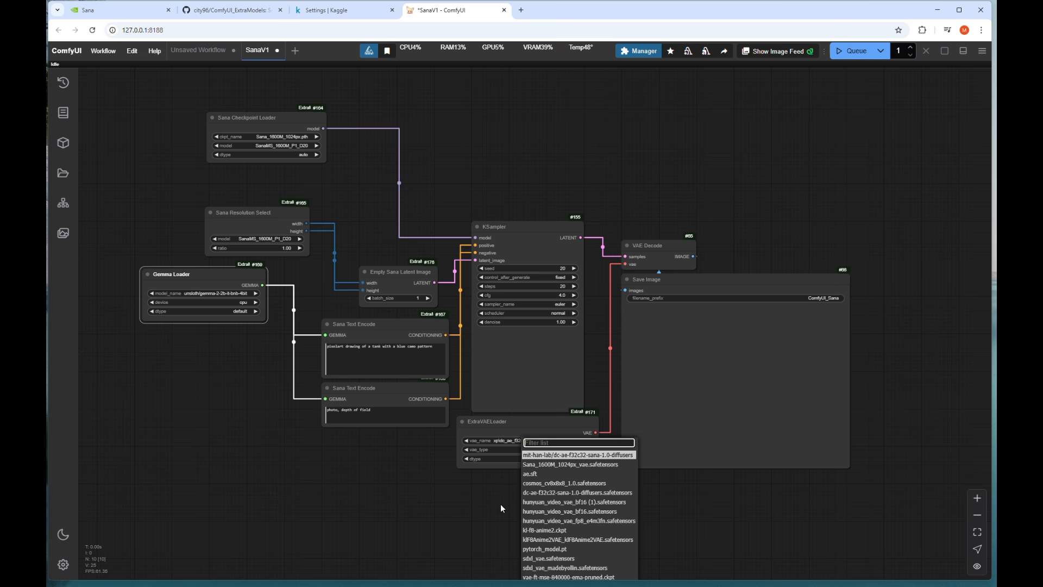
pyautogui.moveTo(558, 479)
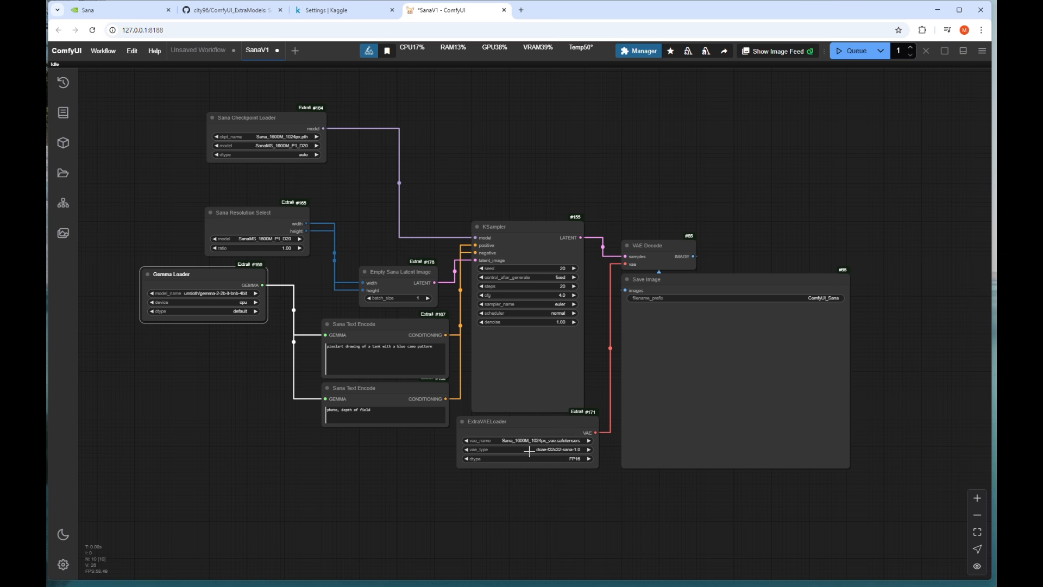
pyautogui.click(524, 449)
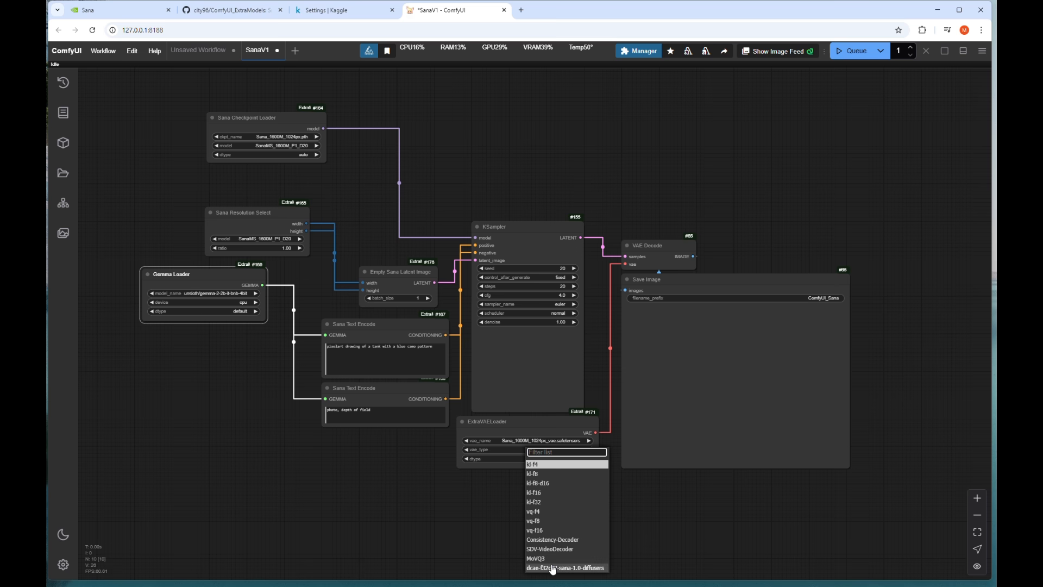
pyautogui.click(565, 567)
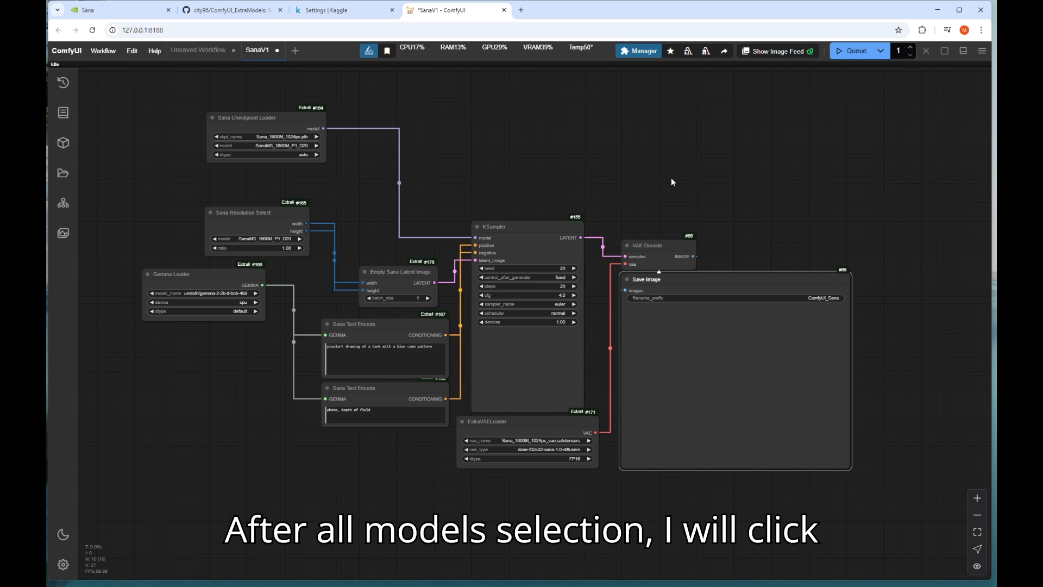
pyautogui.moveTo(836, 90)
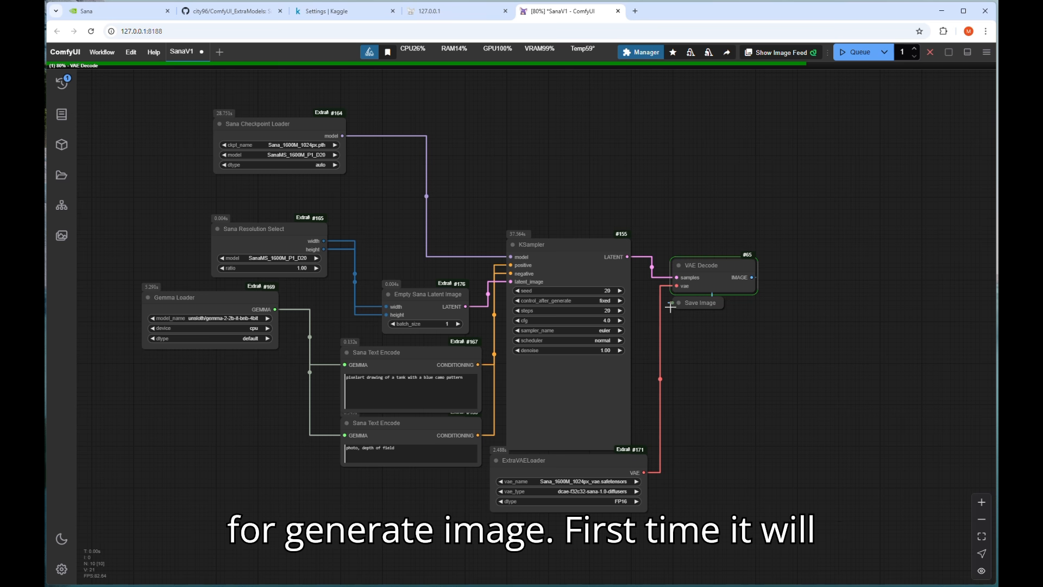
pyautogui.moveTo(640, 311)
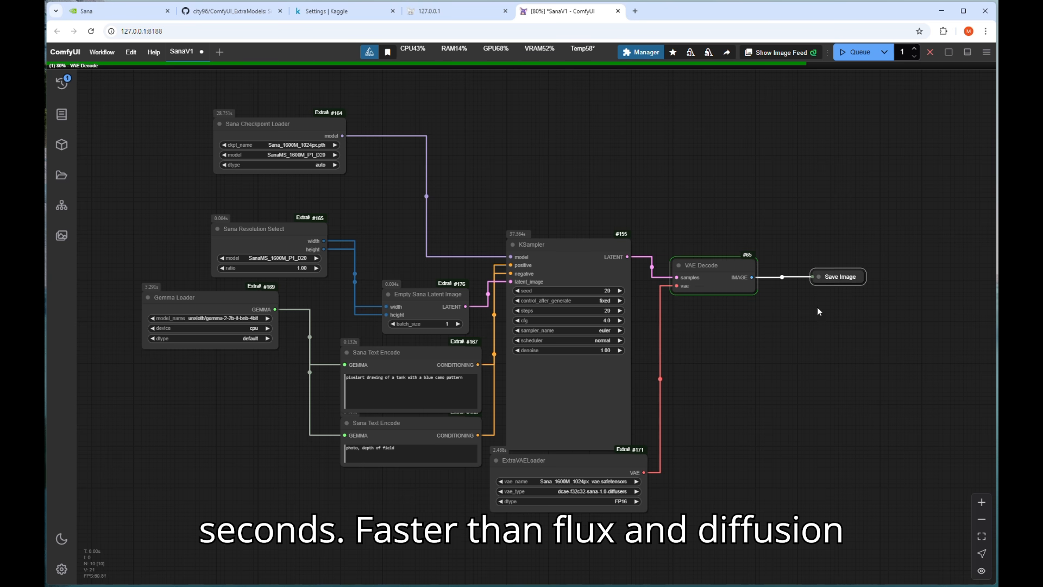
pyautogui.moveTo(785, 353)
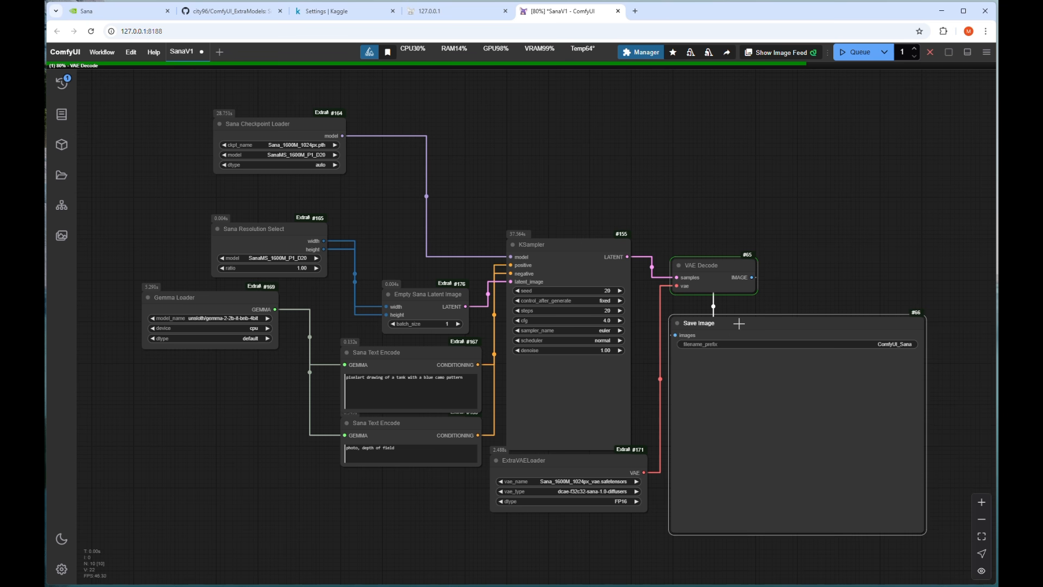
pyautogui.moveTo(805, 283)
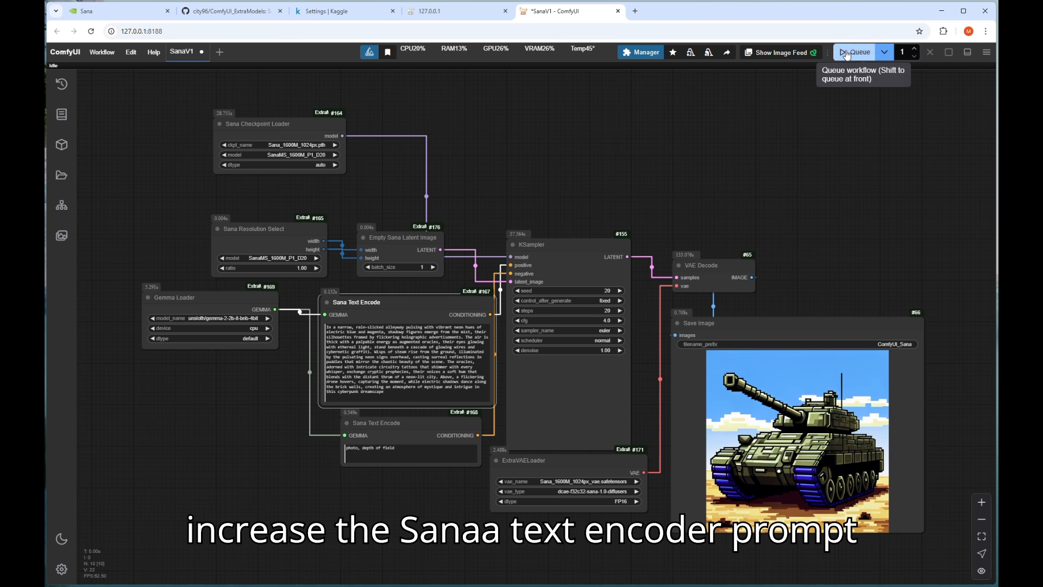
# - Queue the workflow to generate the neon cyberpunk alleyway image
pyautogui.click(858, 52)
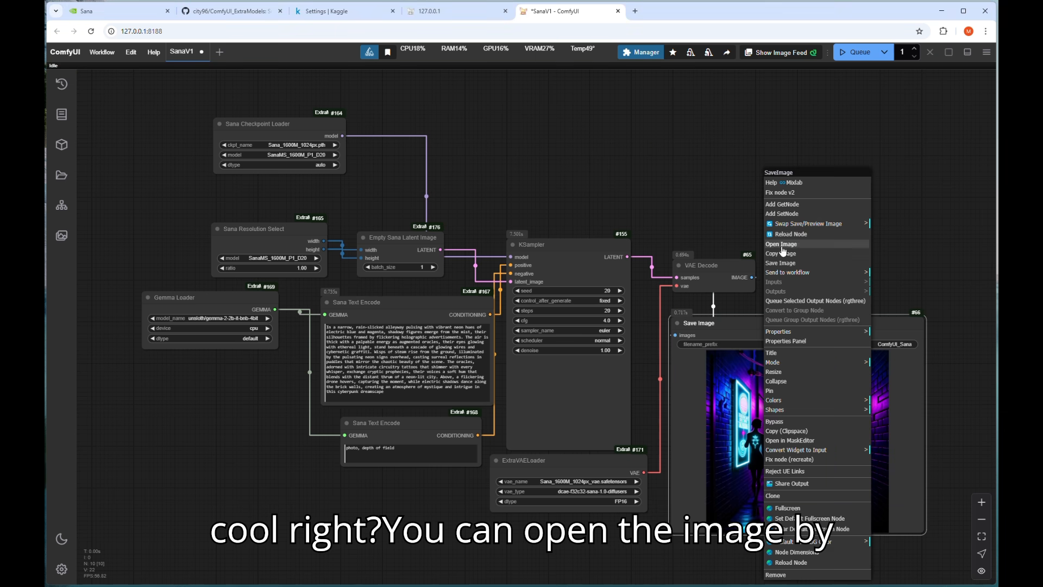
pyautogui.click(780, 243)
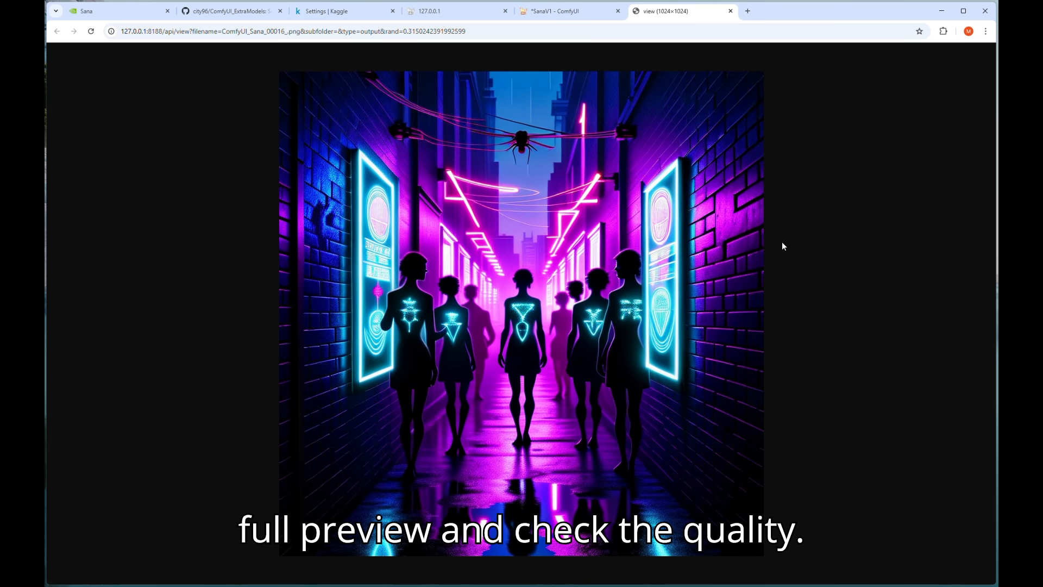
pyautogui.click(550, 11)
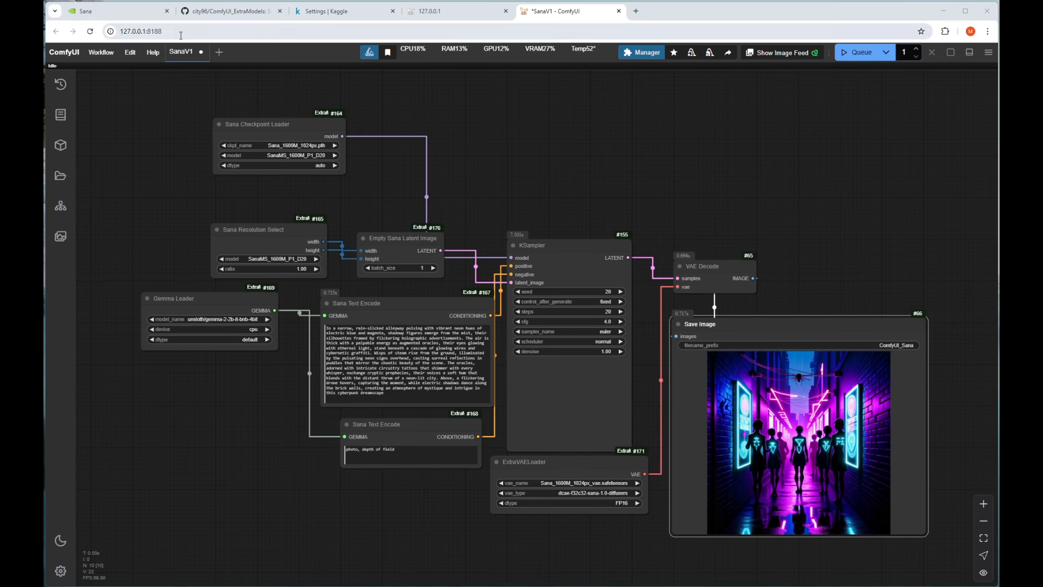
# - Browse the Sana gallery, open the neon SANA cat picture for its prompt, and return to ComfyUI
pyautogui.click(100, 10)
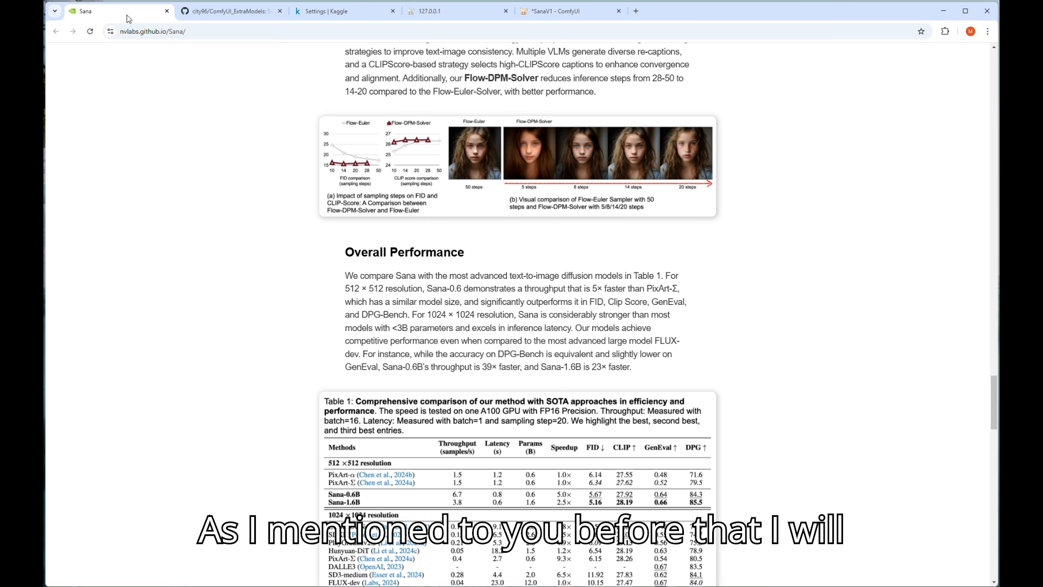
pyautogui.scroll(-3)
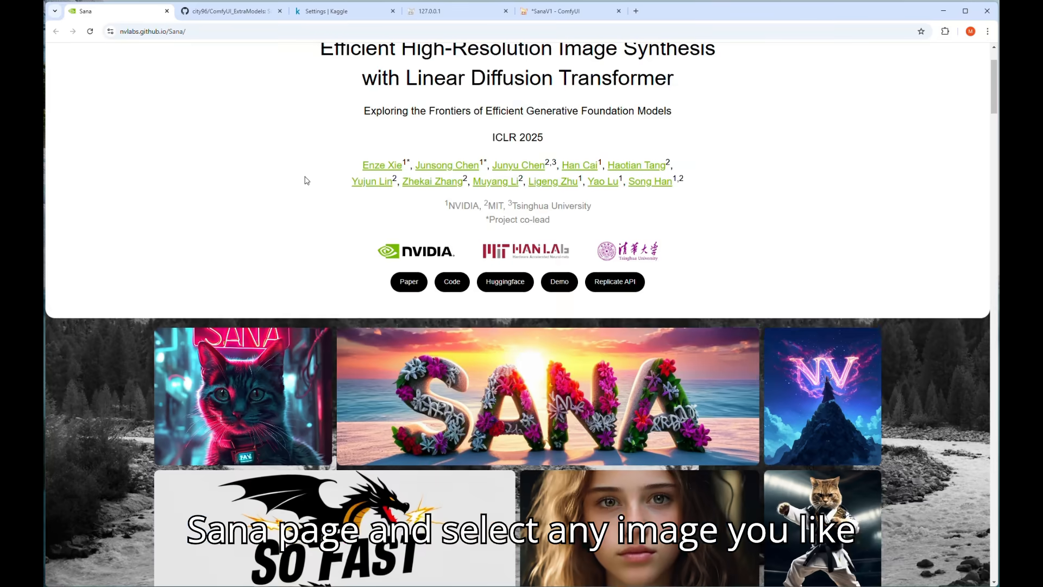
pyautogui.scroll(-3)
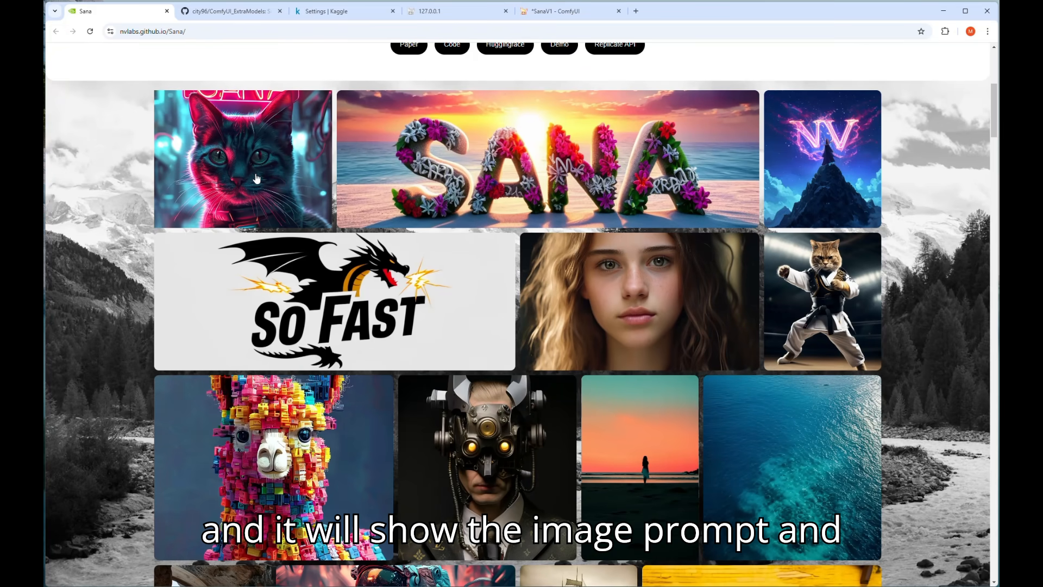
pyautogui.click(242, 160)
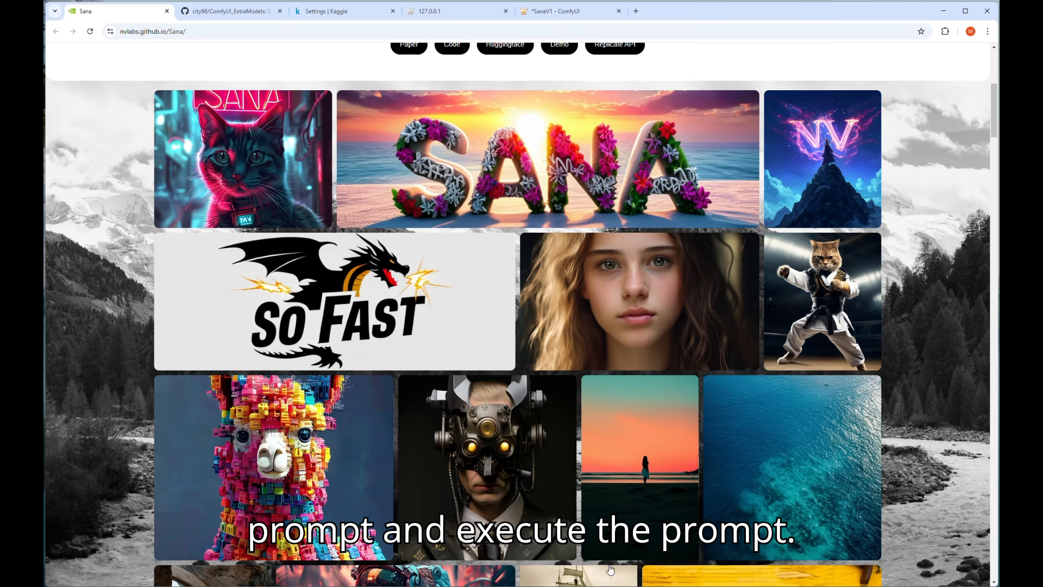
pyautogui.click(242, 158)
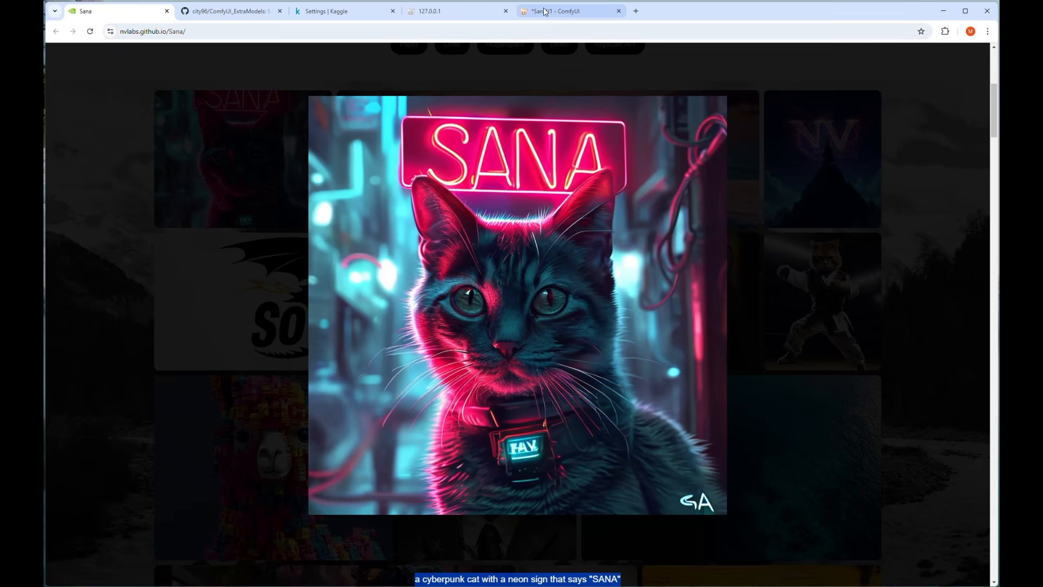
pyautogui.click(552, 10)
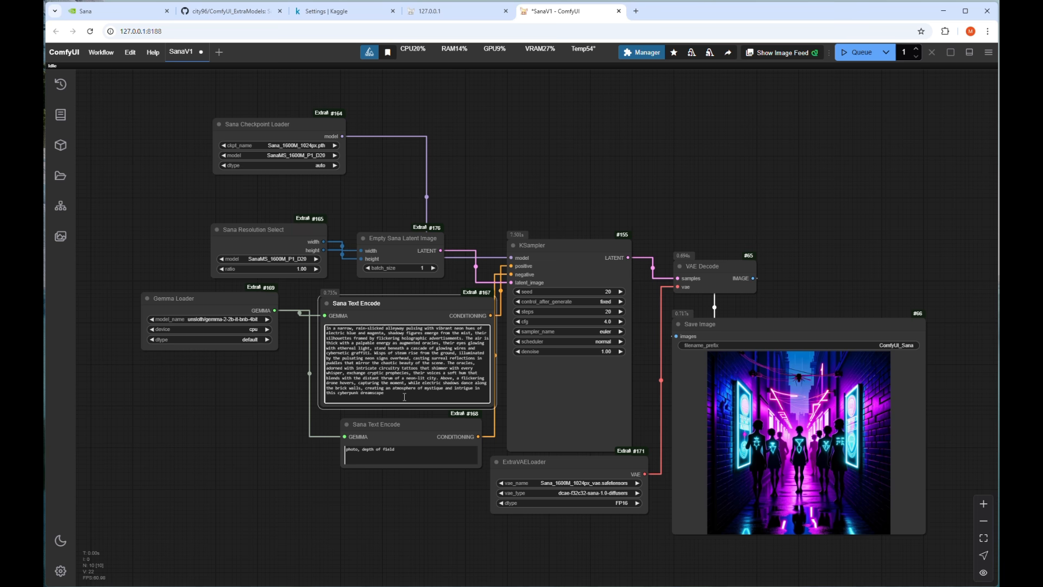
# - Enter the prompt 'a cyberpunk cat with a neon sign that says "SANA"' and queue the generation
pyautogui.write('a cyberpunk cat with a neon sign that says "SANA"')
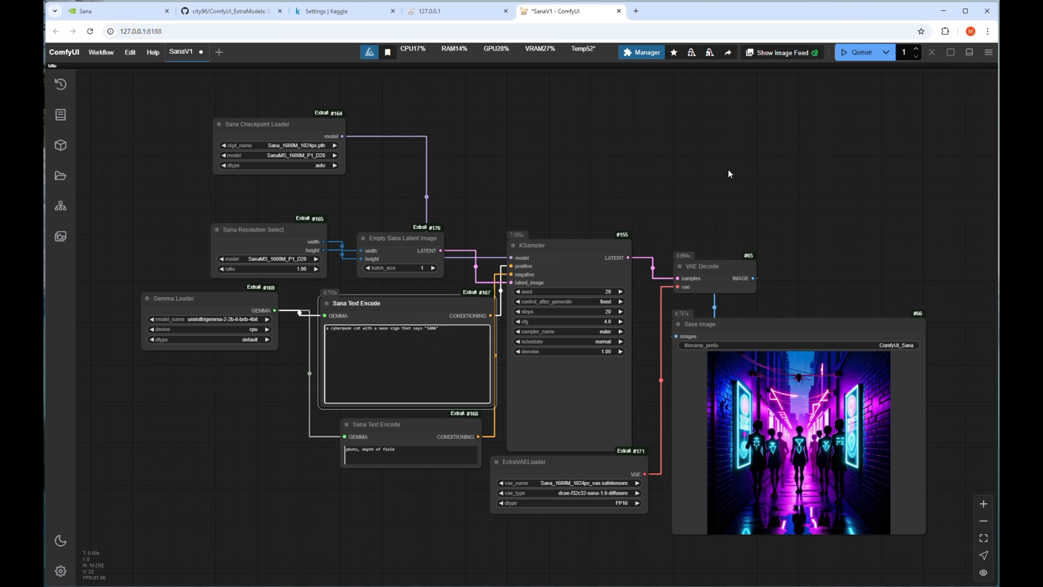
pyautogui.click(859, 52)
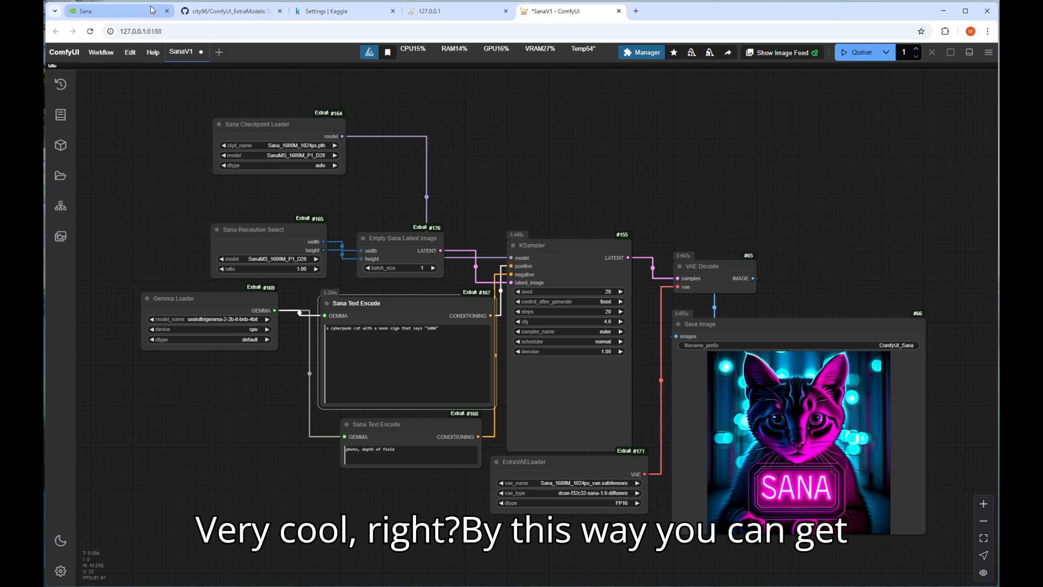
# - Copy the building-block alpaca prompt from the Sana page and return to ComfyUI
pyautogui.click(100, 11)
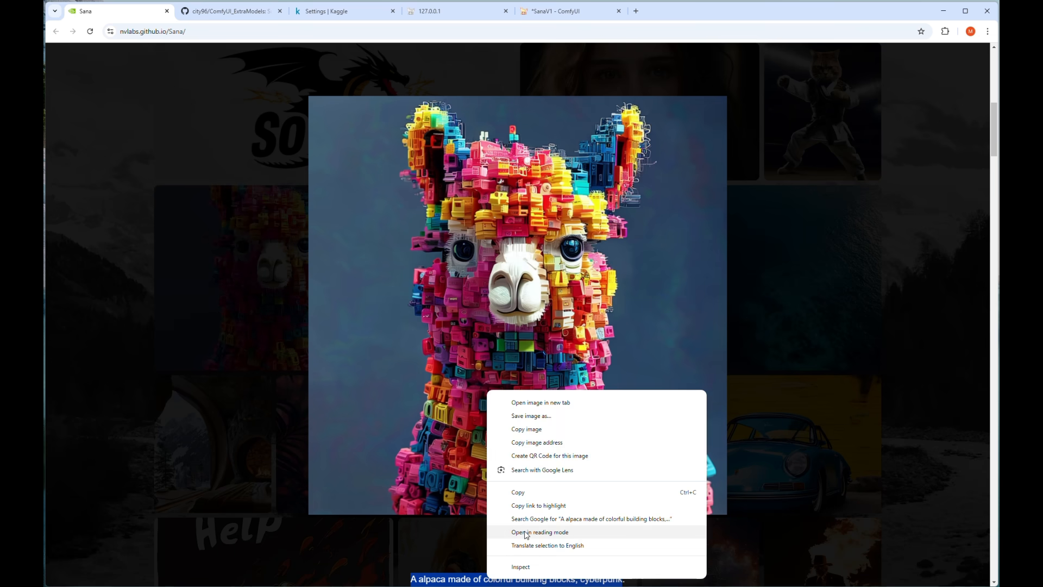
pyautogui.click(520, 70)
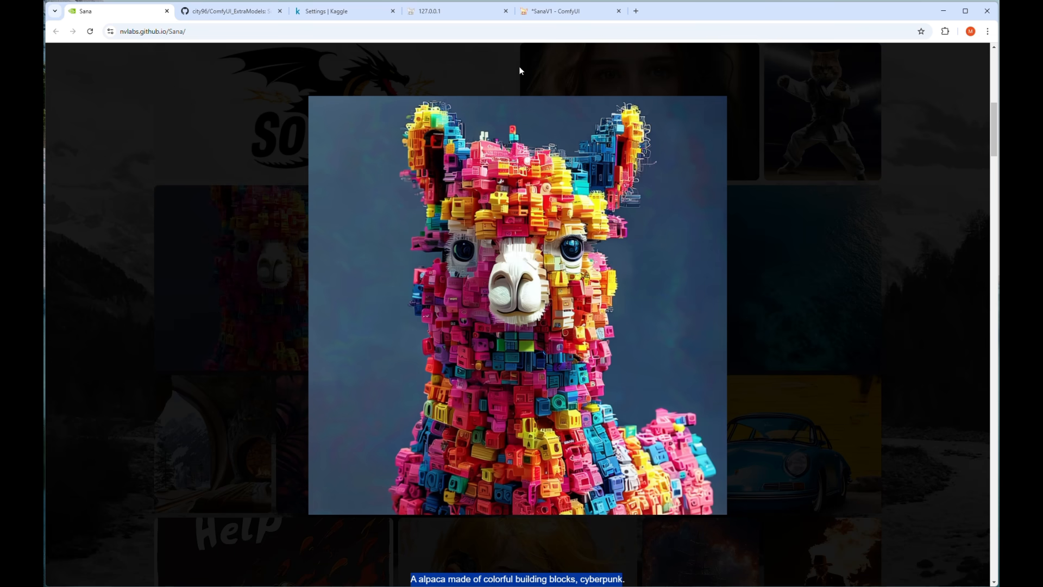
pyautogui.click(558, 11)
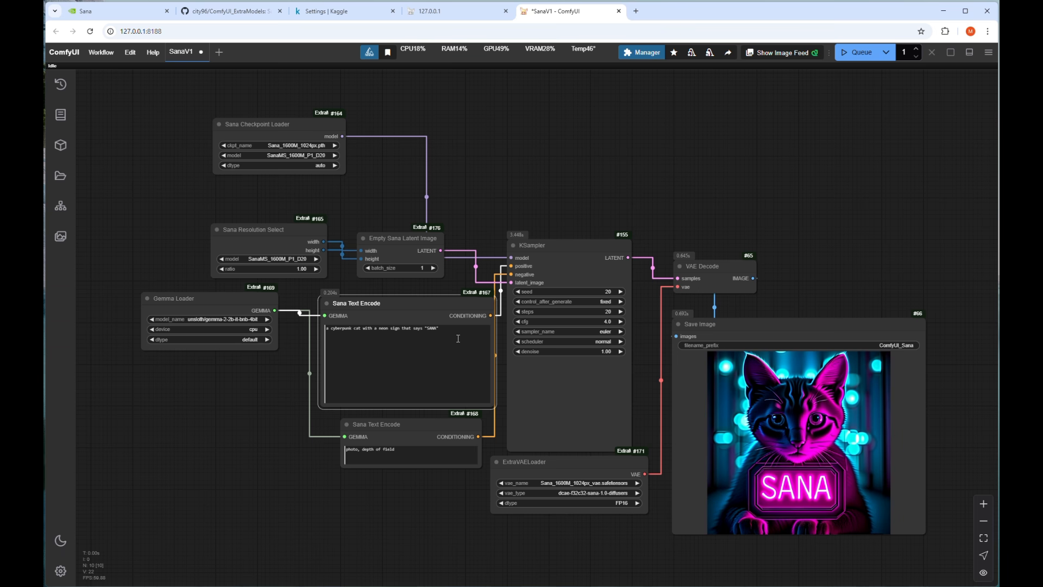
# - Enter the prompt 'A alpaca made of colorful building blocks, cyberpunk' and switch to the Sana tab
pyautogui.write('A alpaca made of colorful building blocks, cyberpunk')
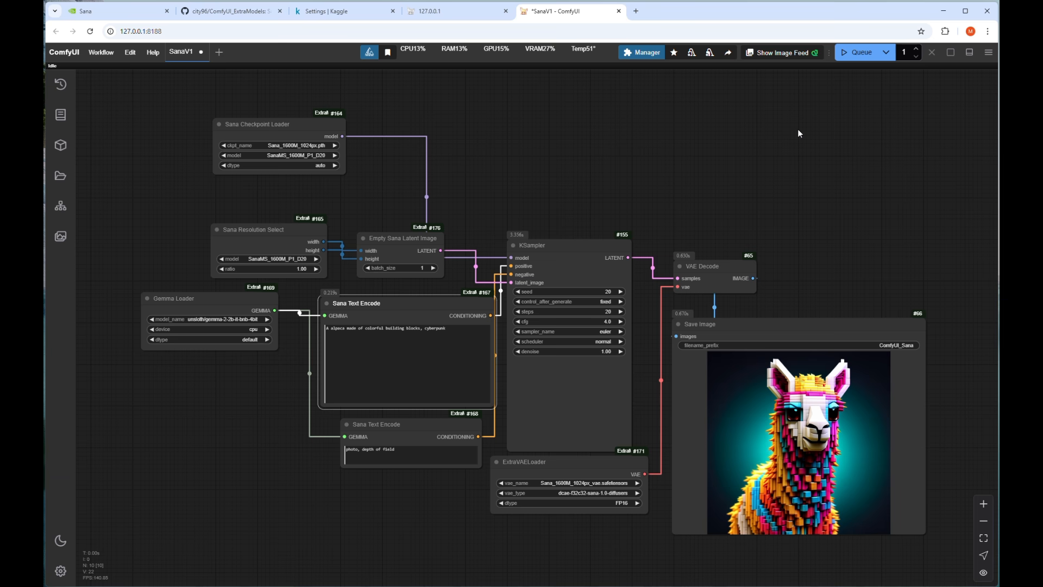
pyautogui.click(106, 11)
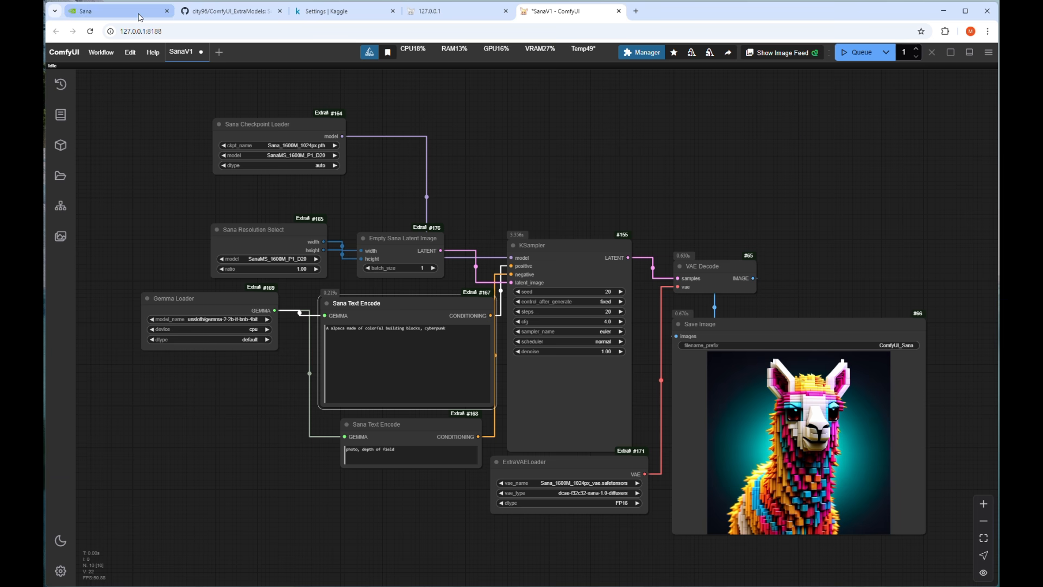
# - Scroll the Sana gallery down to the 4K porcelain woman portrait
pyautogui.click(116, 11)
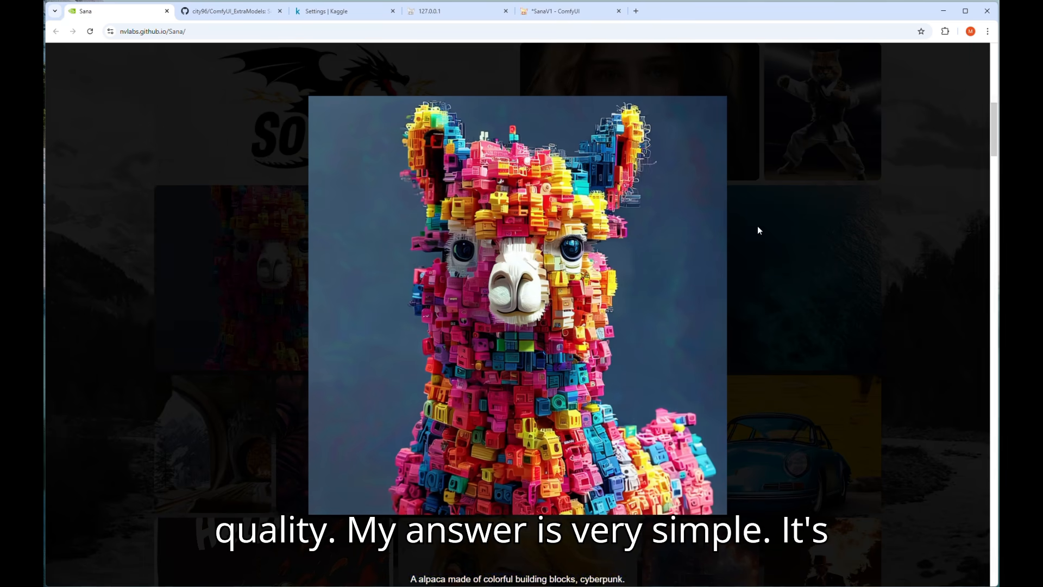
pyautogui.scroll(-3)
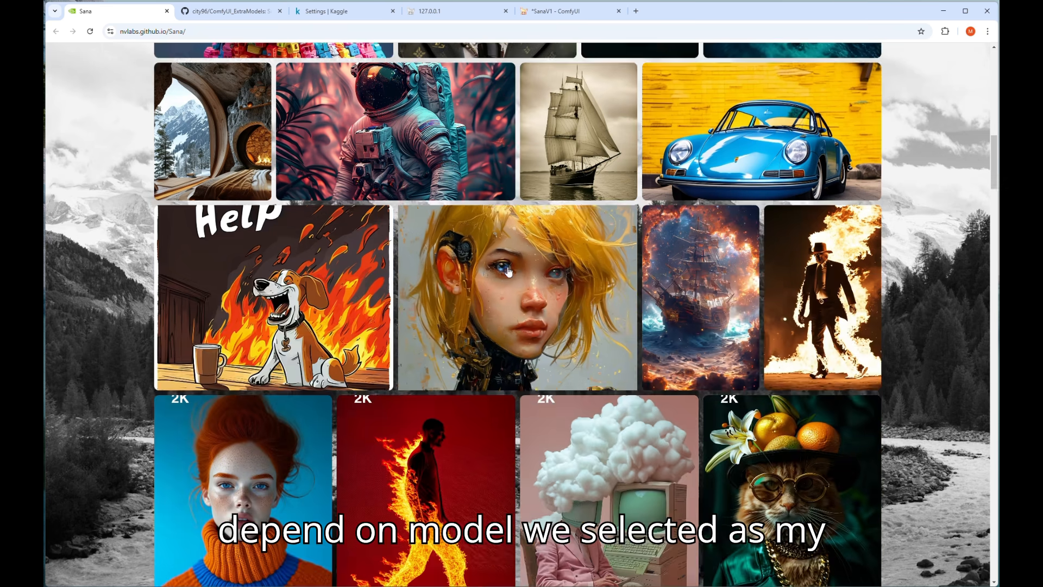
pyautogui.scroll(-3)
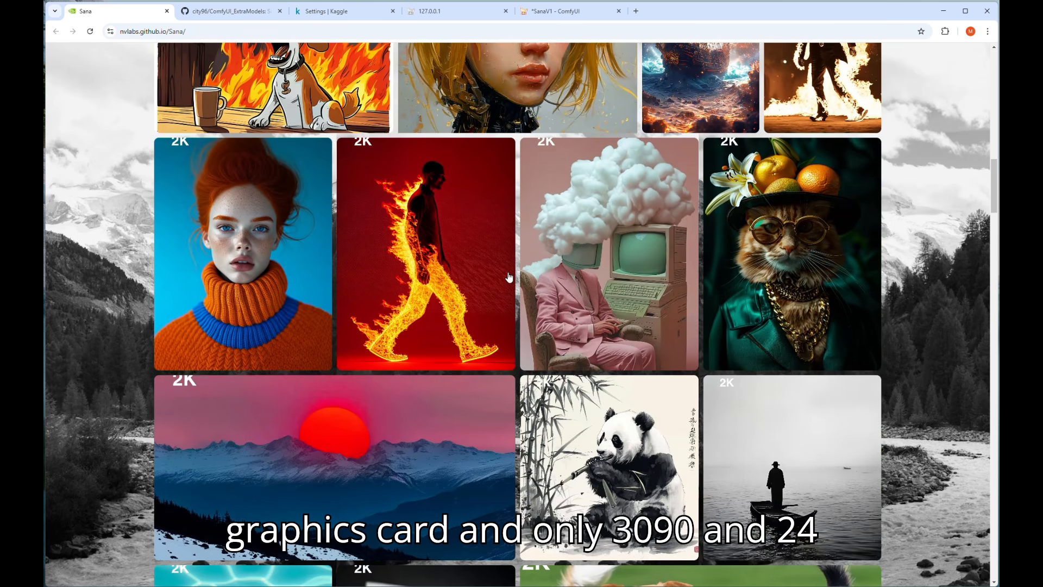
pyautogui.scroll(-3)
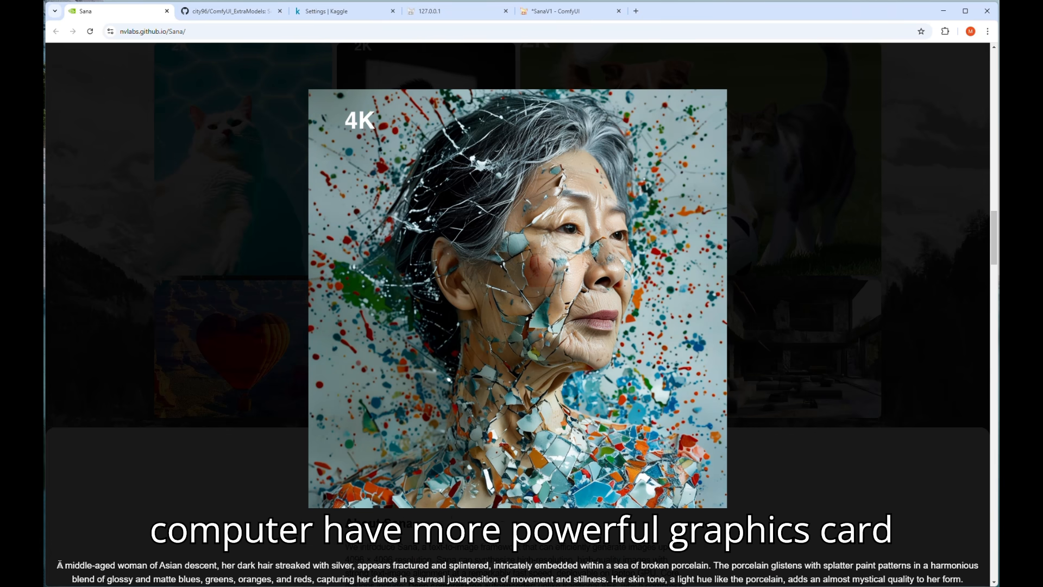
# - Copy the porcelain woman prompt text and switch back to the ComfyUI tab
pyautogui.moveTo(57, 566); pyautogui.dragTo(642, 578)
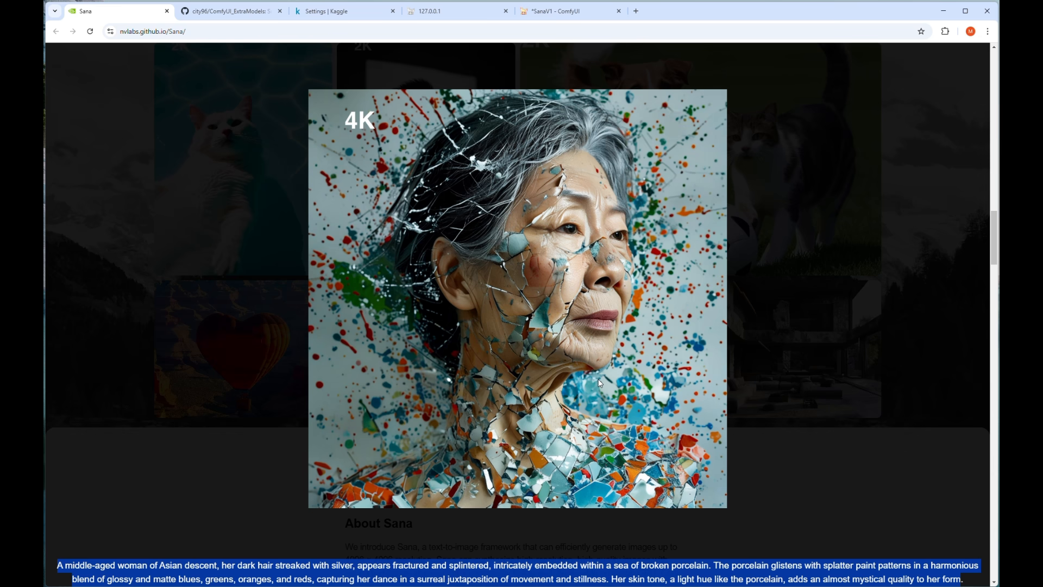
pyautogui.rightClick(599, 382)
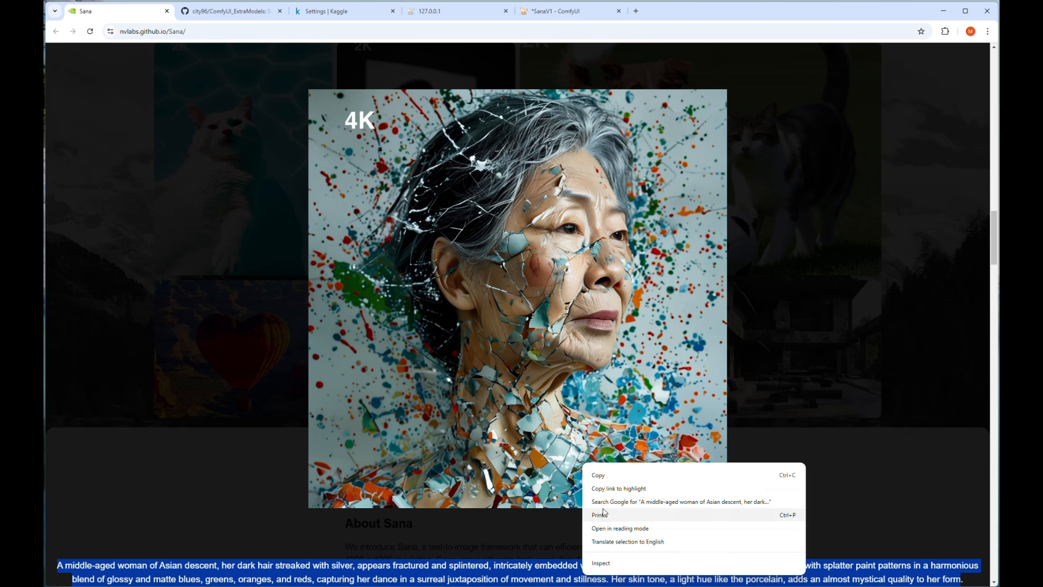
pyautogui.click(692, 373)
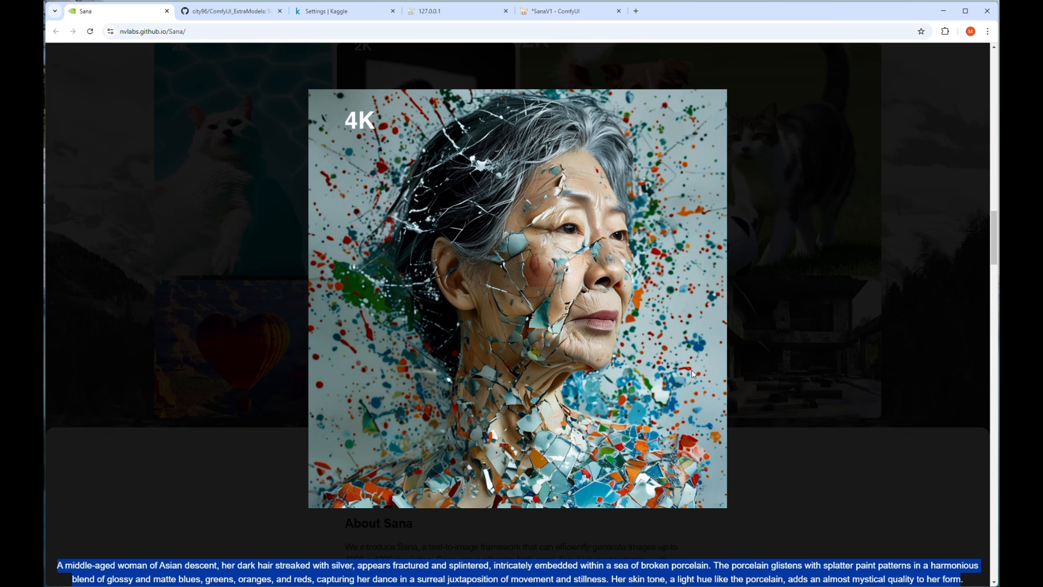
pyautogui.click(568, 11)
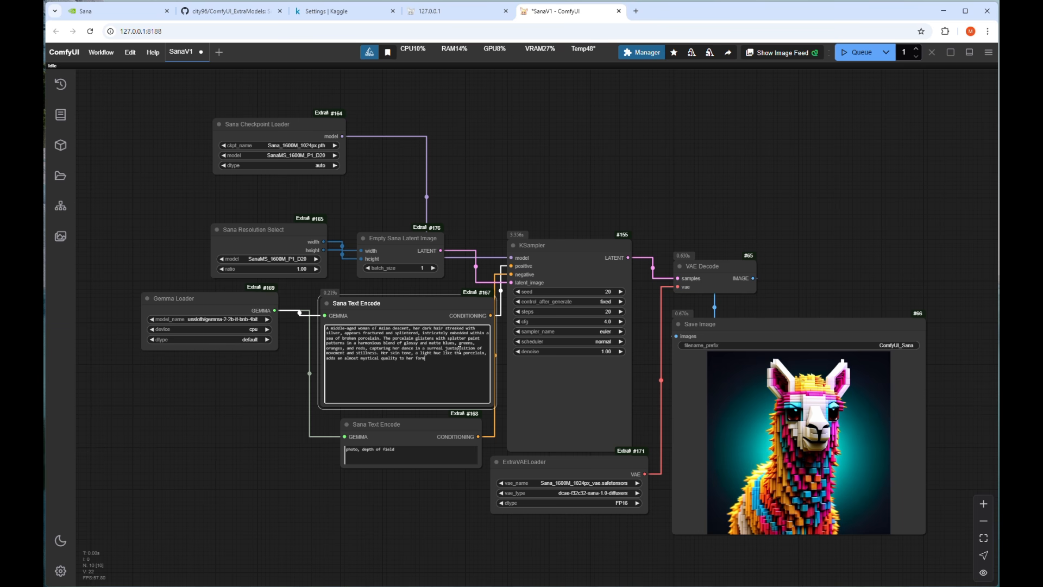
# - Queue the workflow to generate the porcelain woman portrait
pyautogui.click(858, 52)
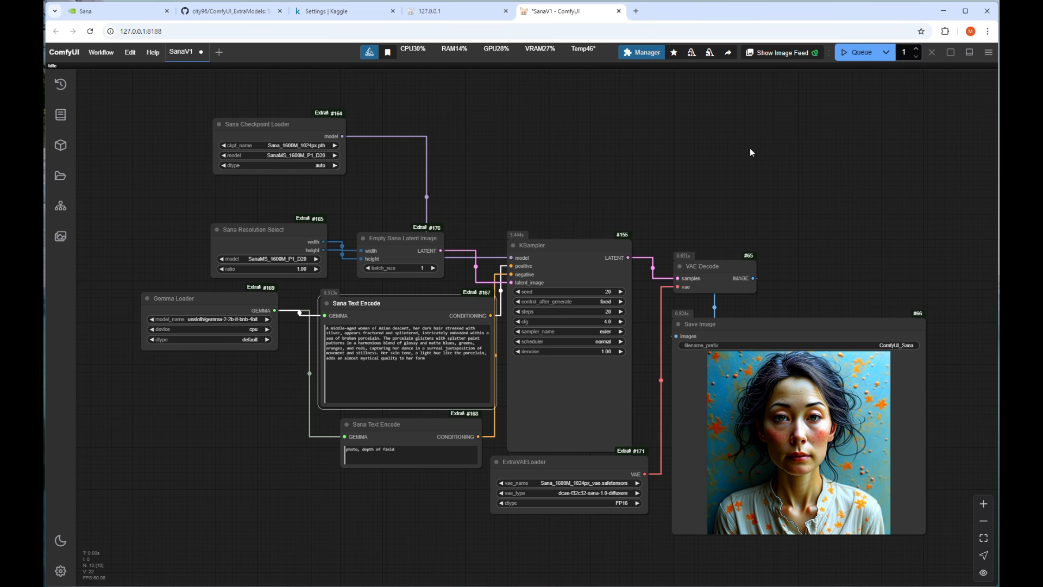
pyautogui.moveTo(428, 163)
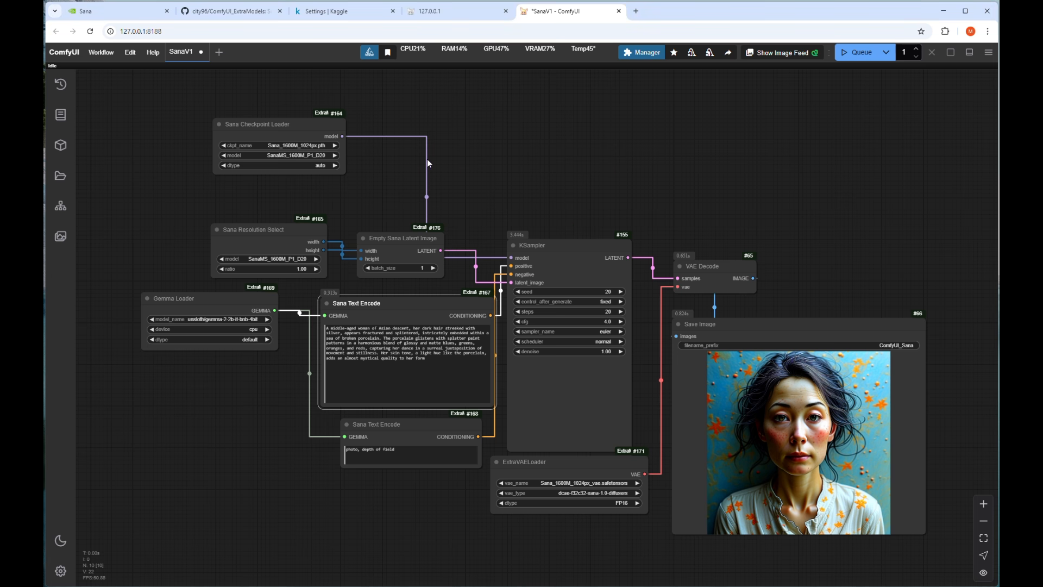
# - Load the Efficient-Large-Model/Sana_1600M_1024px checkpoint, paste the cyberpunk metropolis prompt and queue generation
pyautogui.click(280, 145)
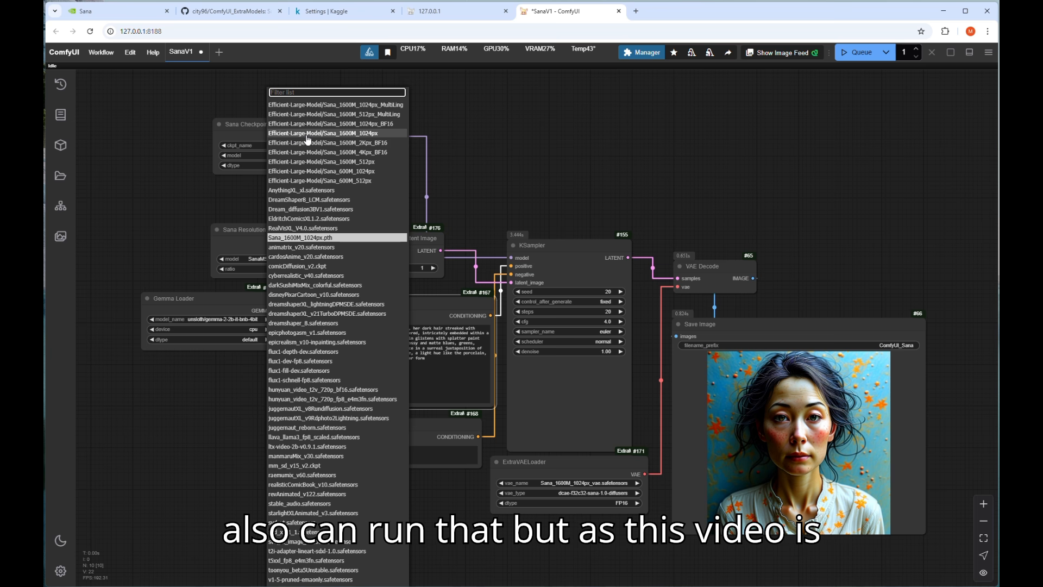
pyautogui.click(321, 133)
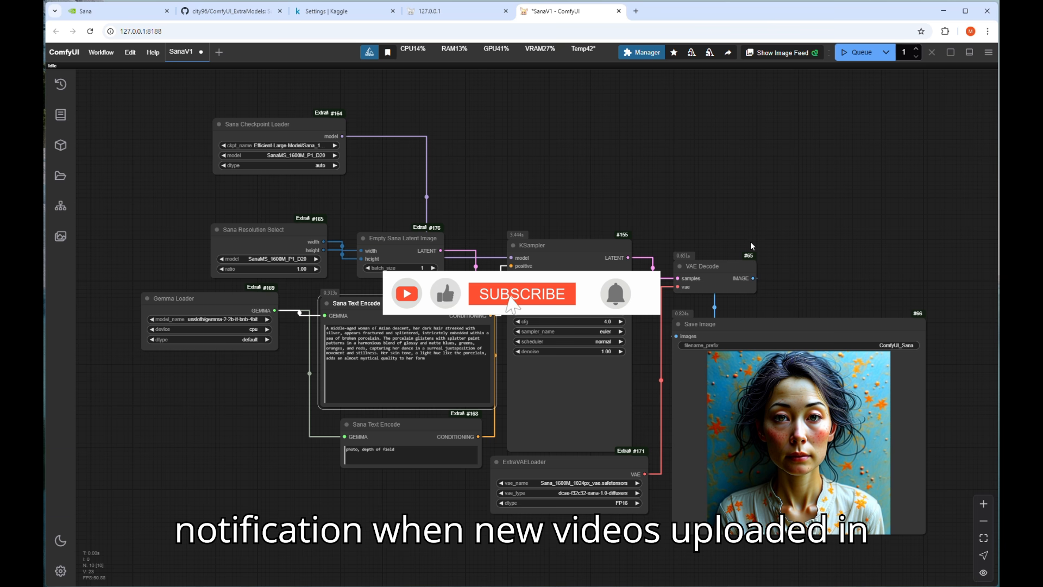
pyautogui.click(521, 293)
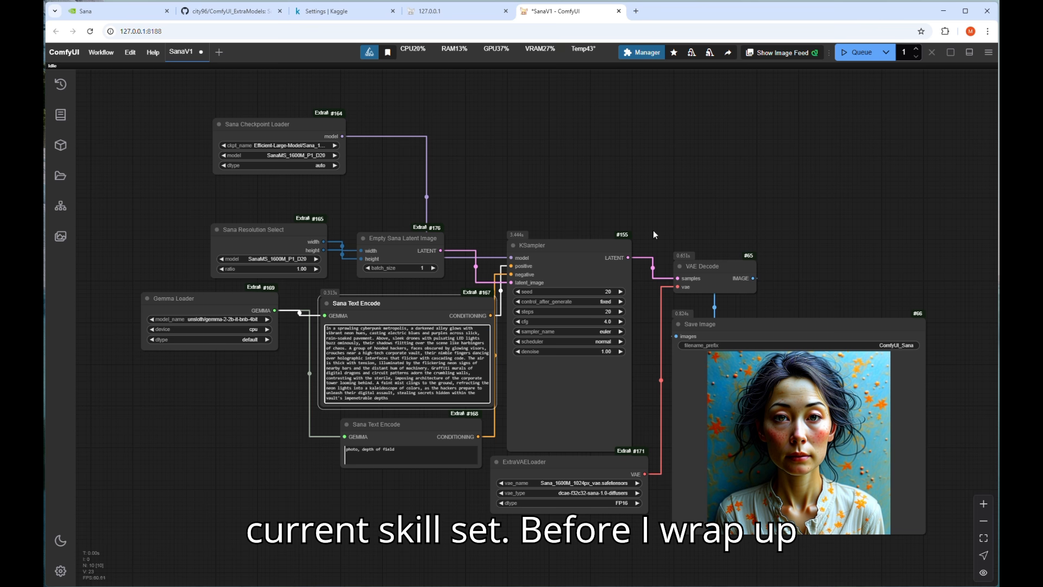
pyautogui.click(858, 52)
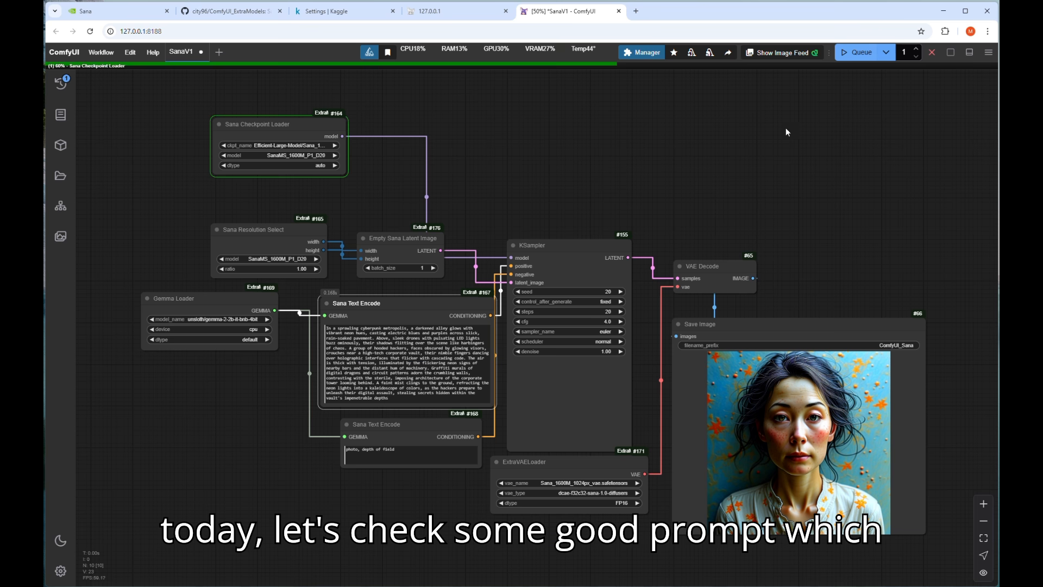